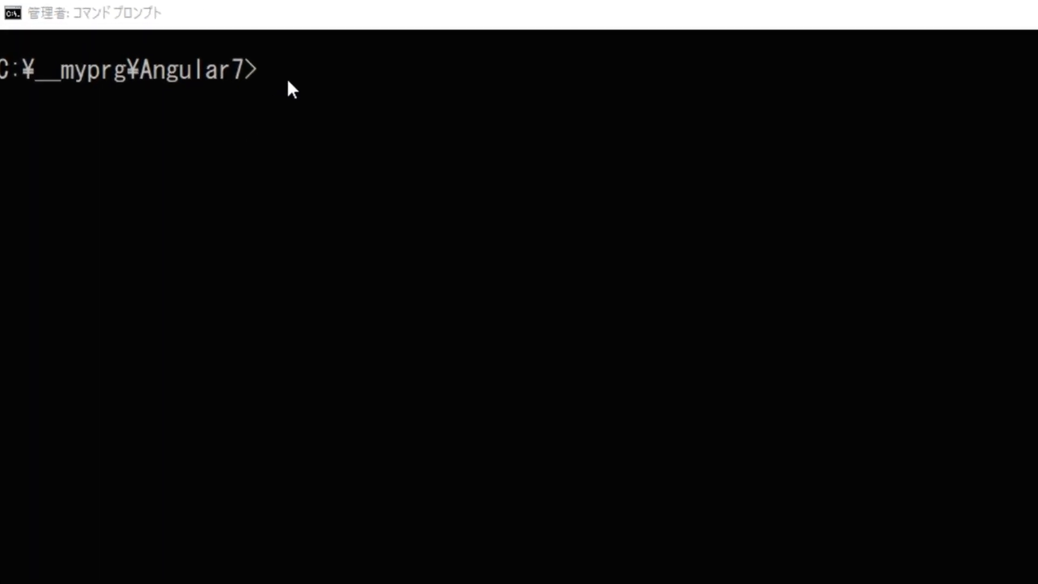
# From Command Prompt, enter the ng7MaterialAddressForm folder and launch VS Code on it with code
pyautogui.write('cls')
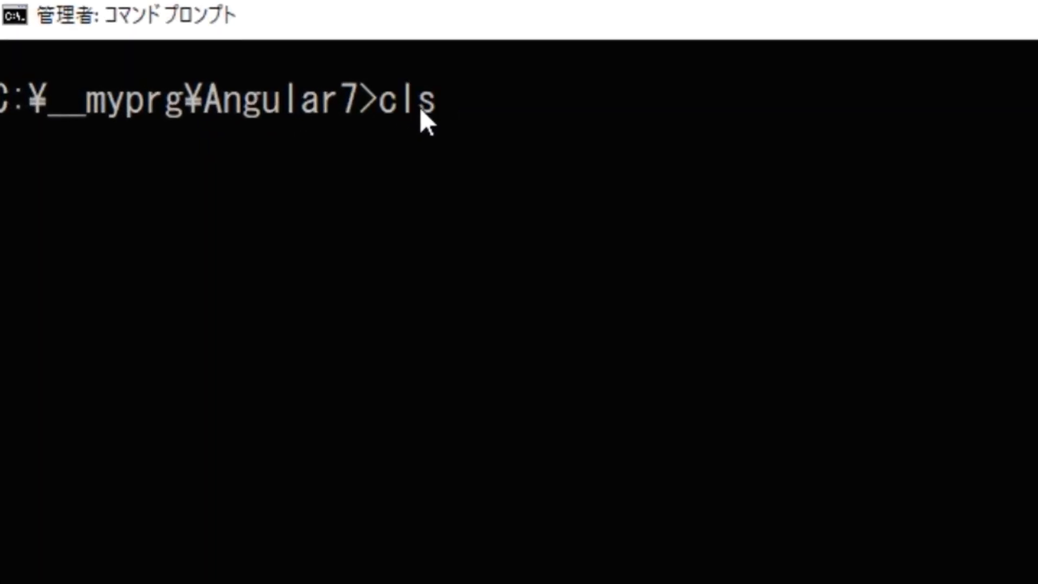
pyautogui.write('cd ng7MaterialAddressForm')
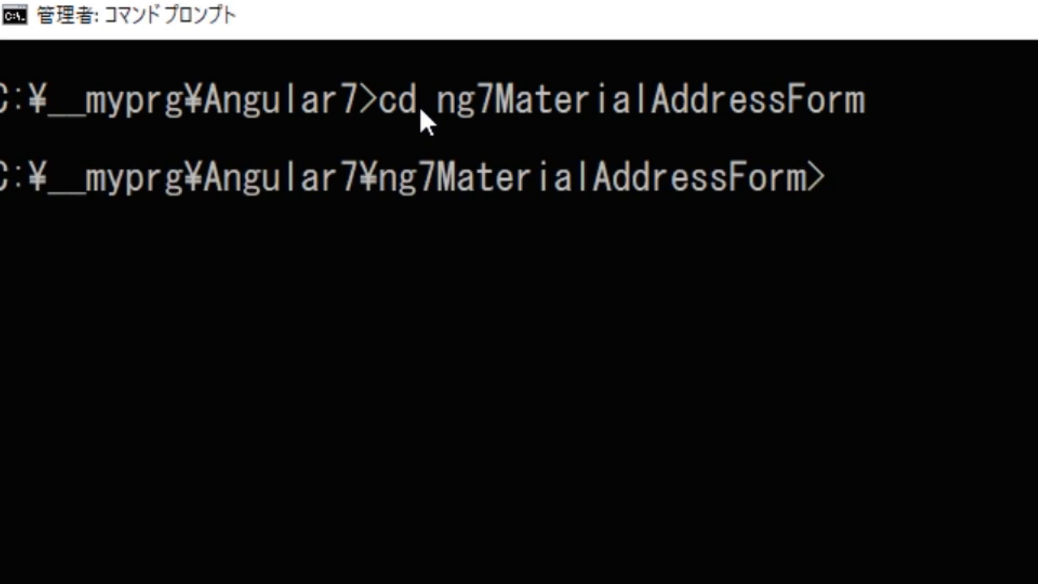
pyautogui.write('code')
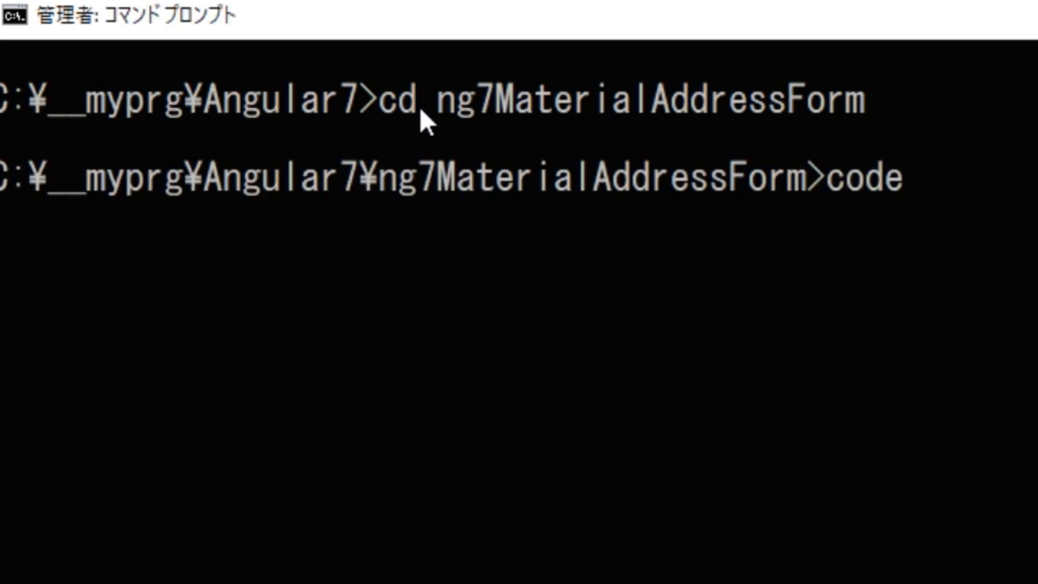
pyautogui.press('Enter')
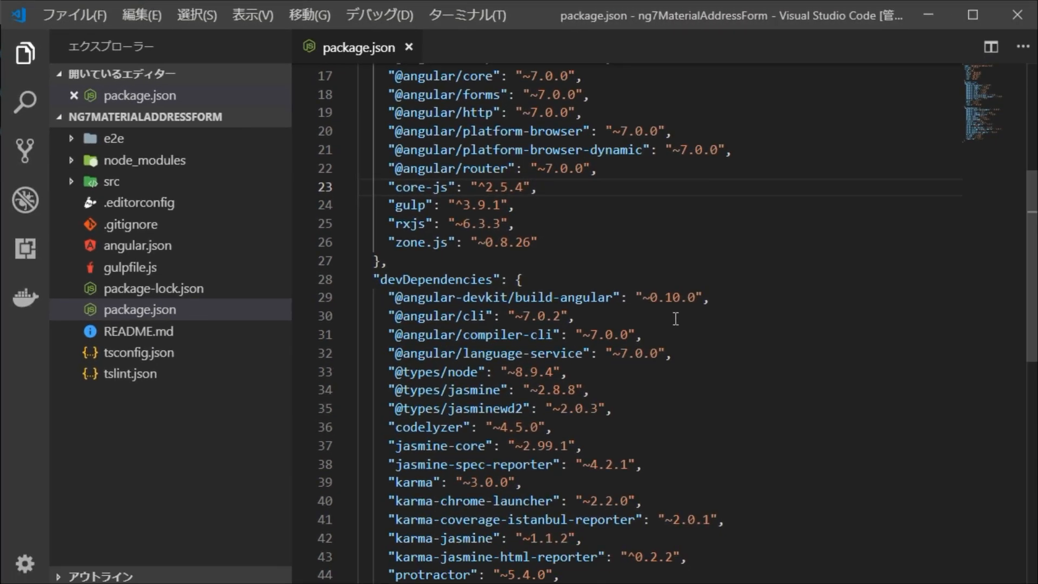
# Start a new integrated terminal at the project folder
pyautogui.click(729, 353)
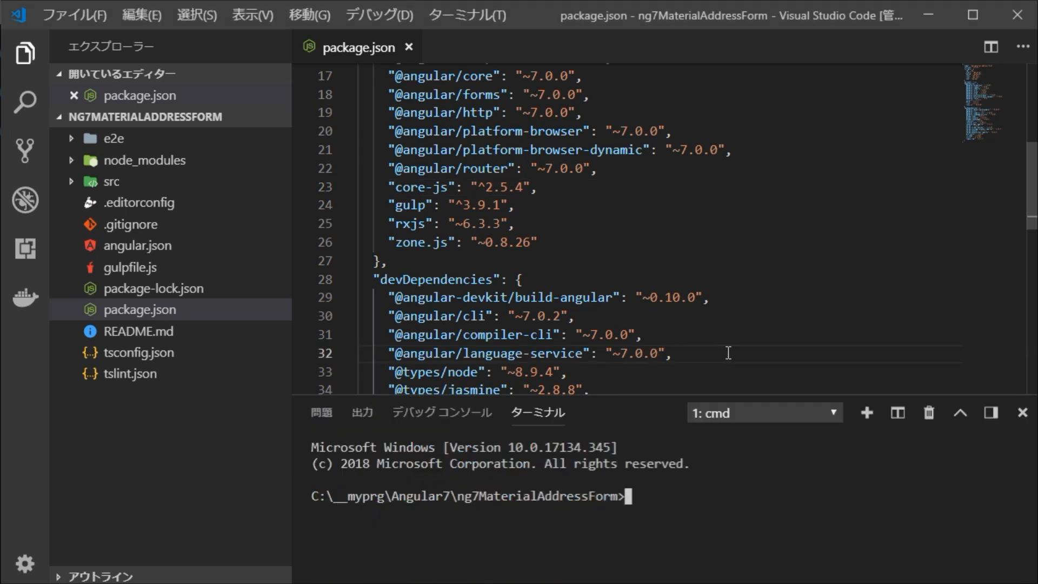
pyautogui.moveTo(825, 535)
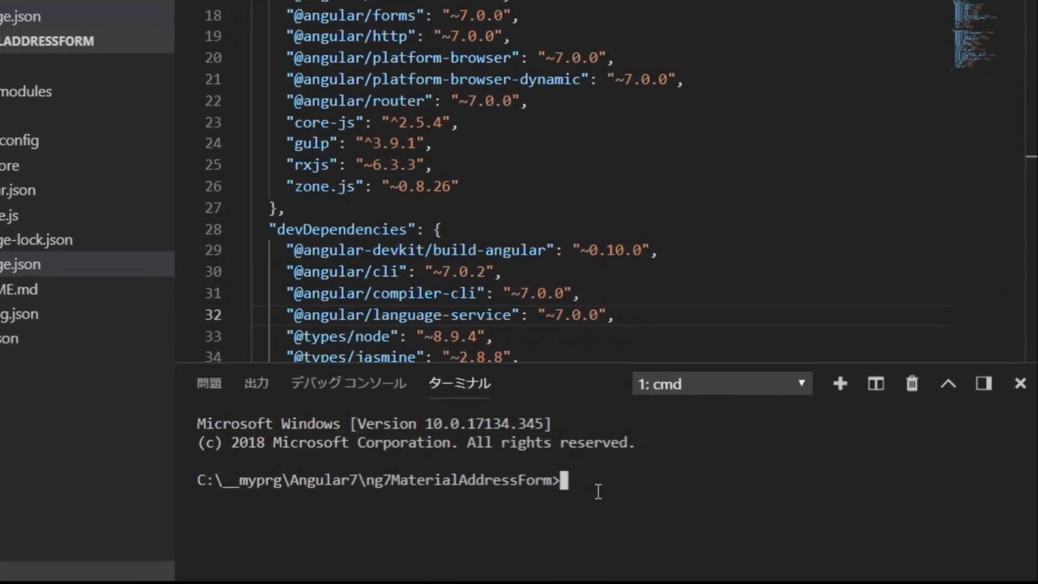
pyautogui.write('ng')
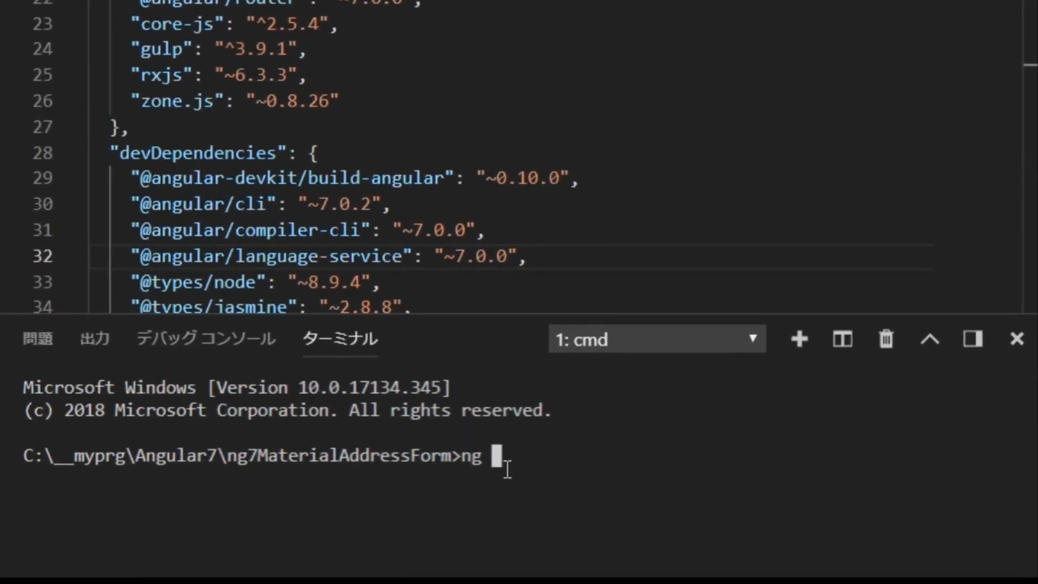
pyautogui.write('add')
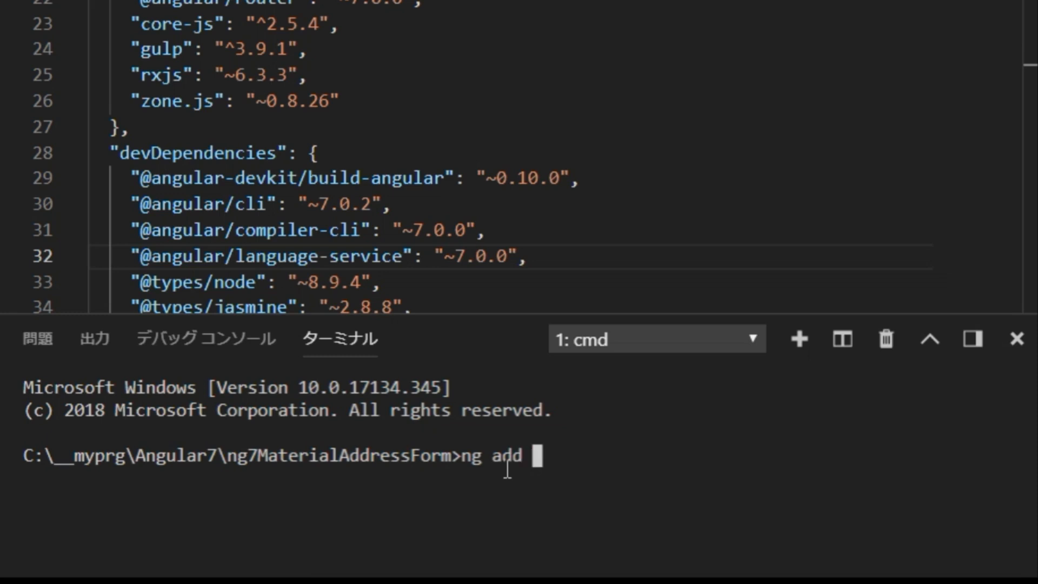
pyautogui.write('@')
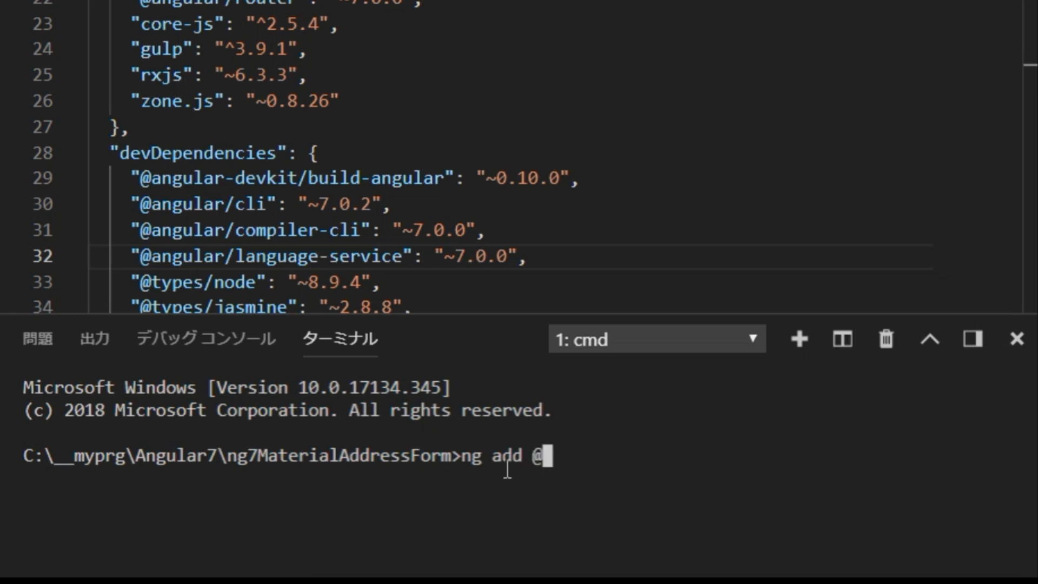
pyautogui.write('angu')
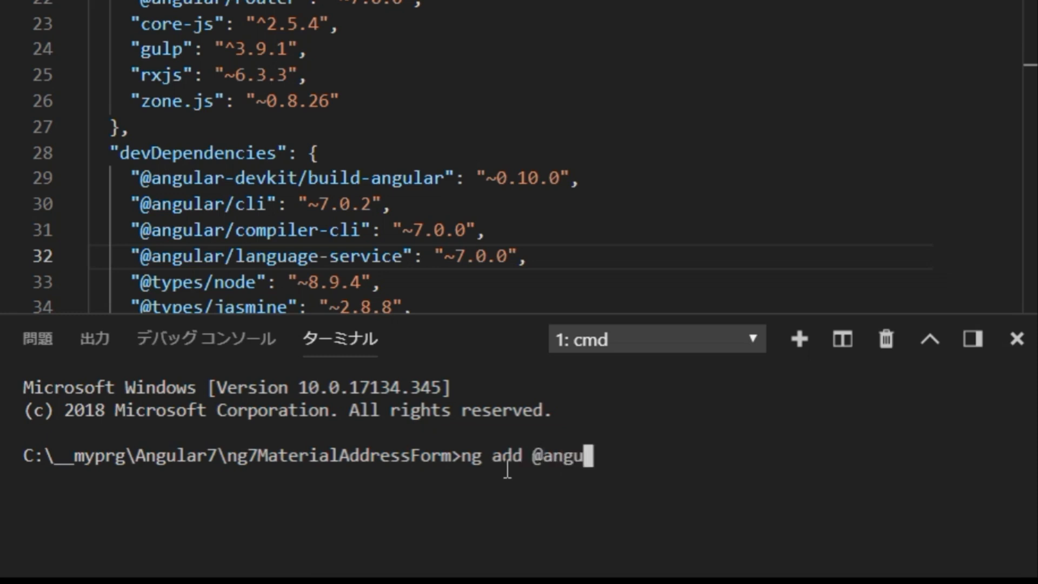
pyautogui.write('lar/')
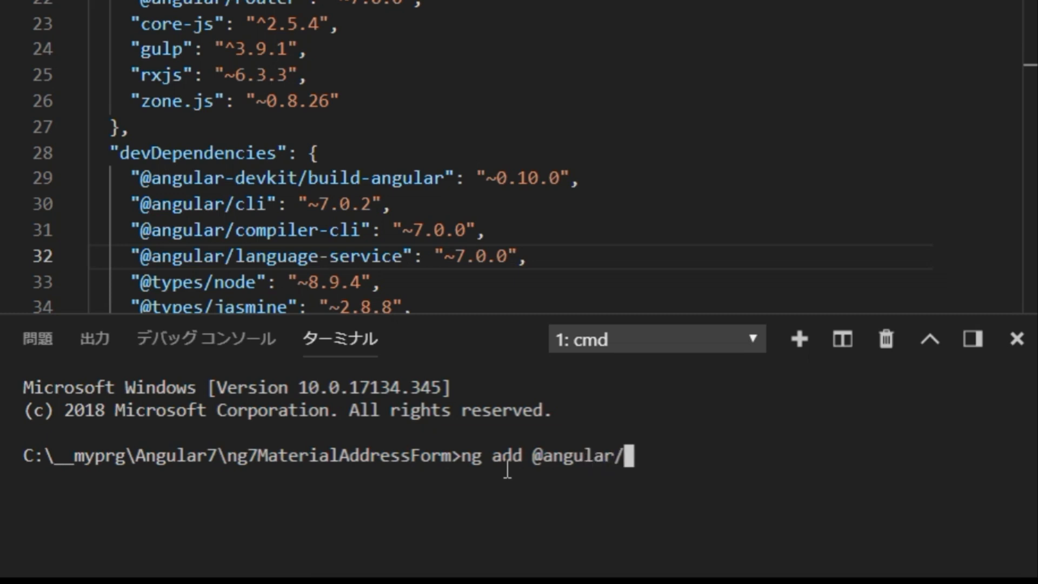
pyautogui.write('mater')
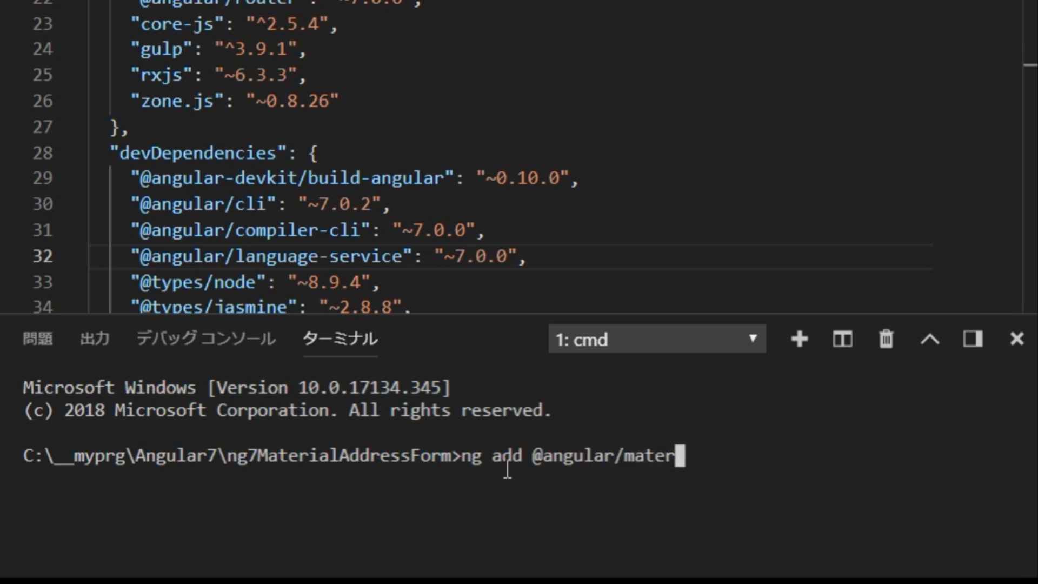
pyautogui.write('ial')
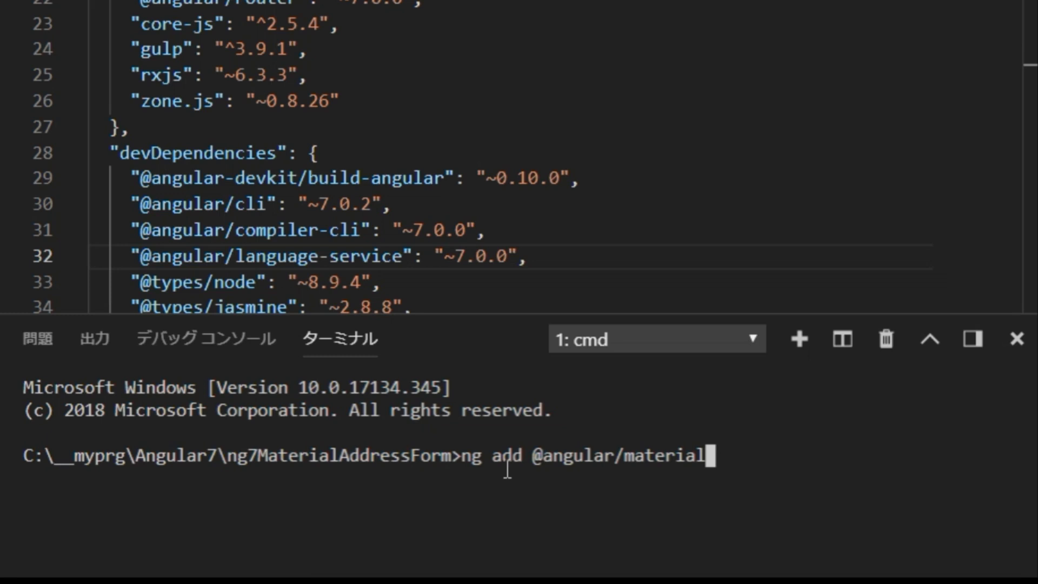
pyautogui.press('Enter')
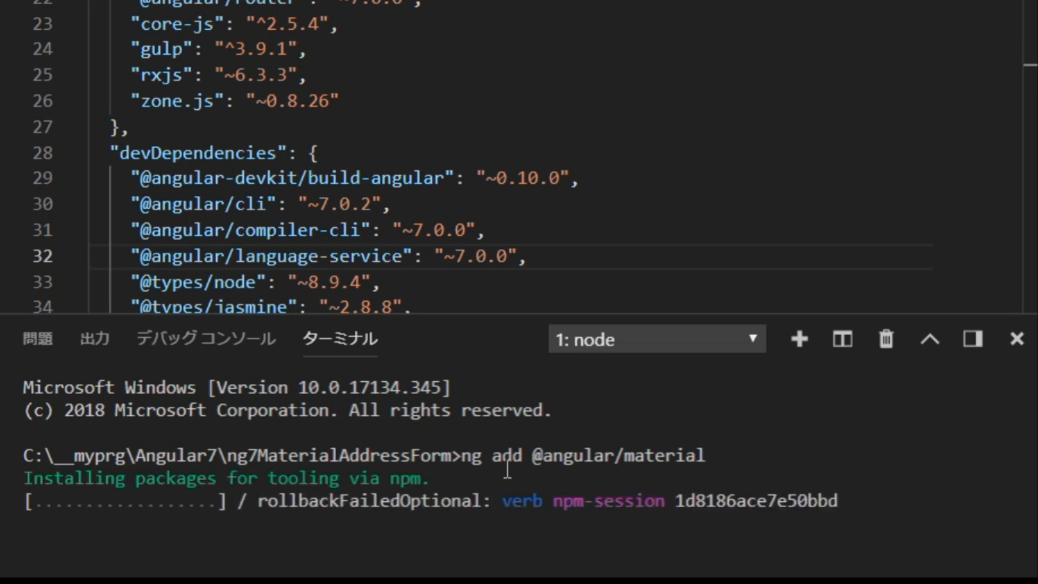
pyautogui.moveTo(585, 246)
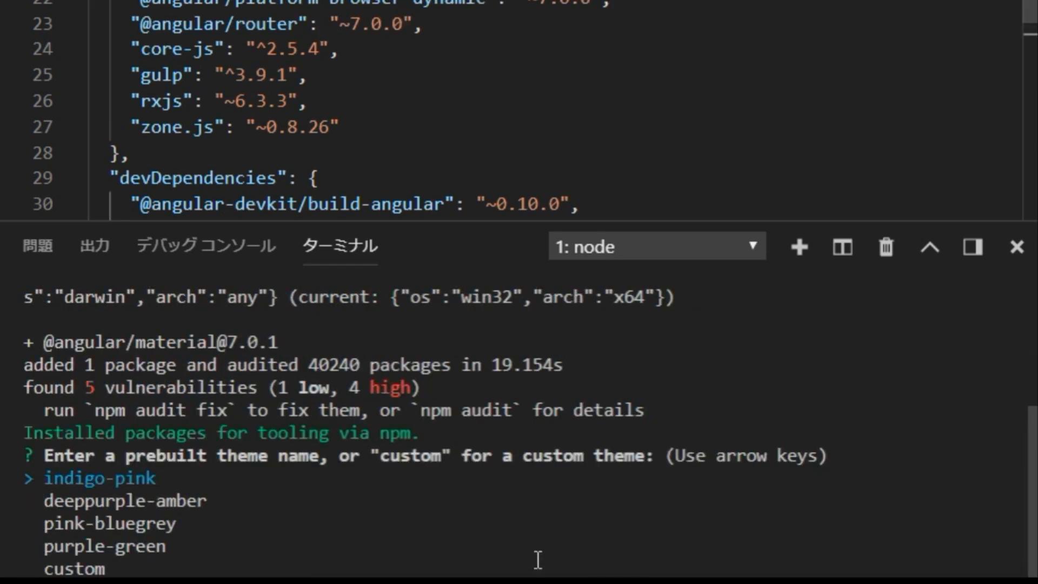
# Accept the indigo-pink theme, HammerJS gestures and browser animations for Angular Material
pyautogui.press('Enter')
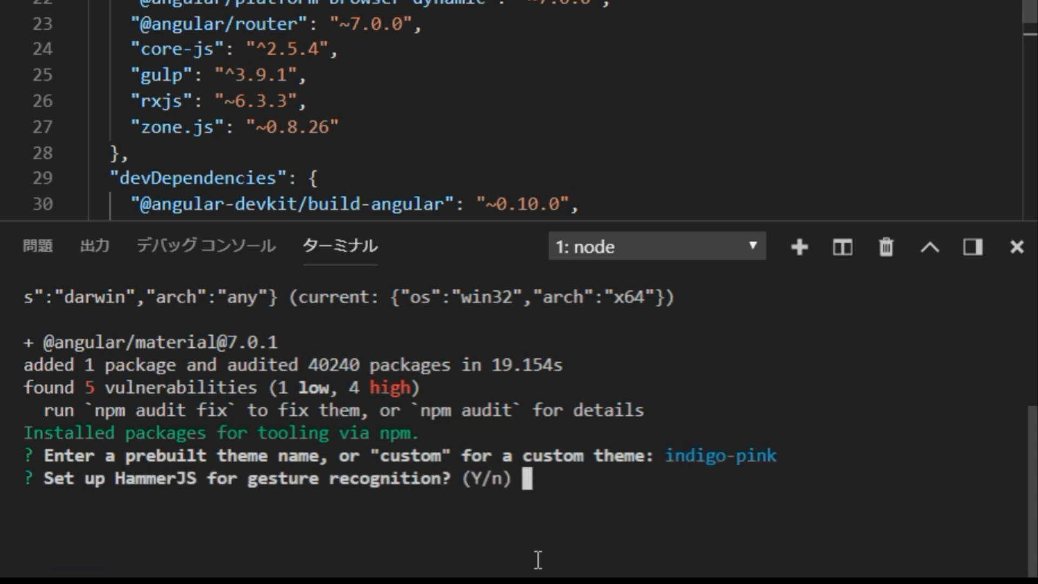
pyautogui.press('Enter')
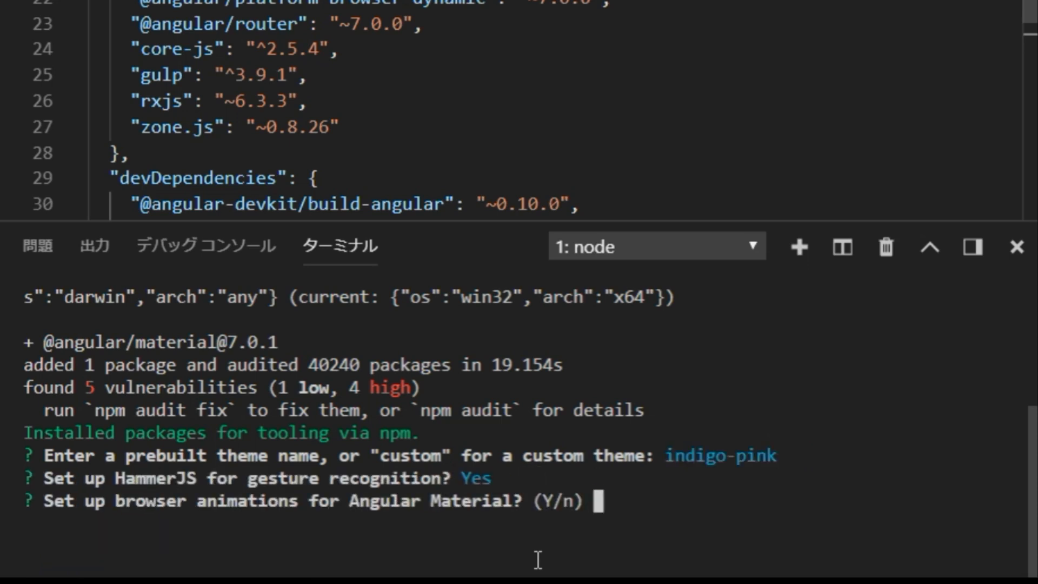
pyautogui.write('y')
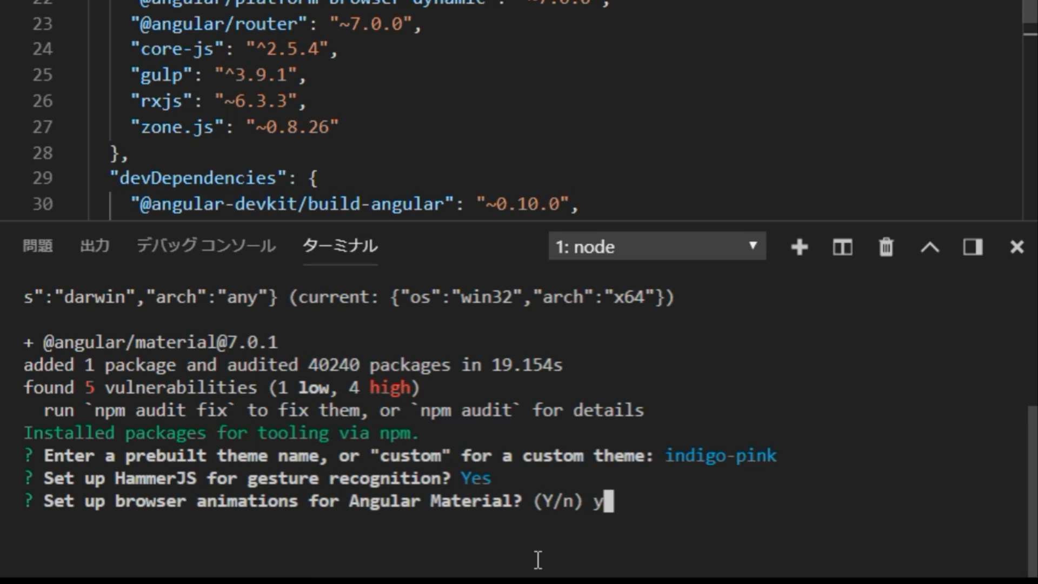
pyautogui.press('Enter')
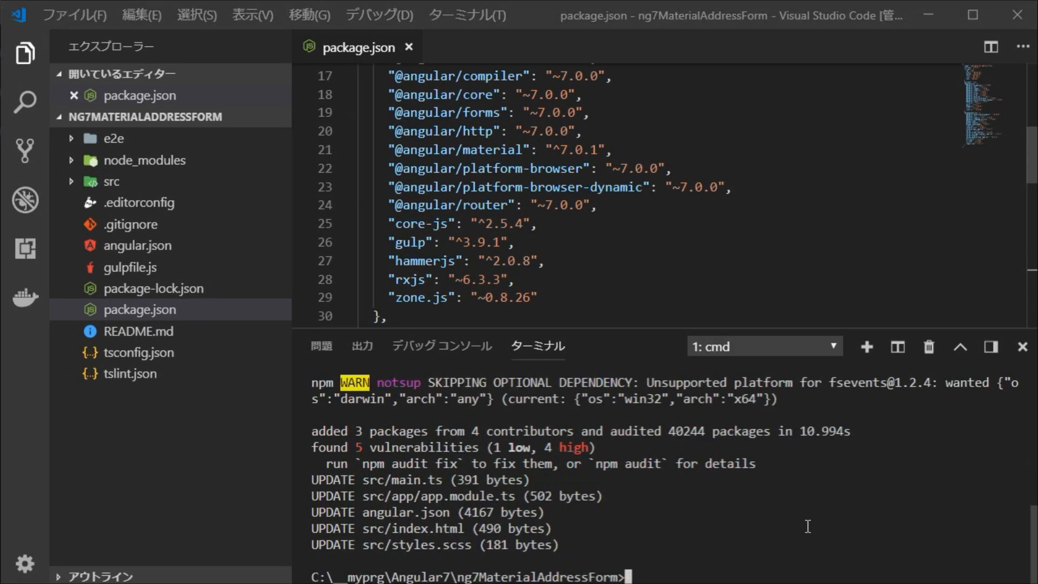
pyautogui.moveTo(804, 534)
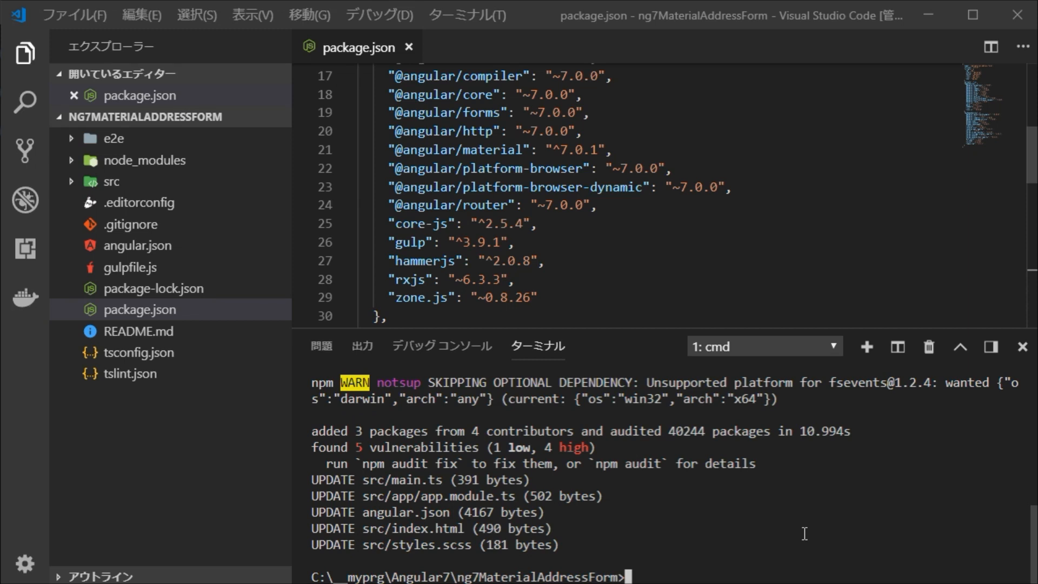
pyautogui.moveTo(754, 138)
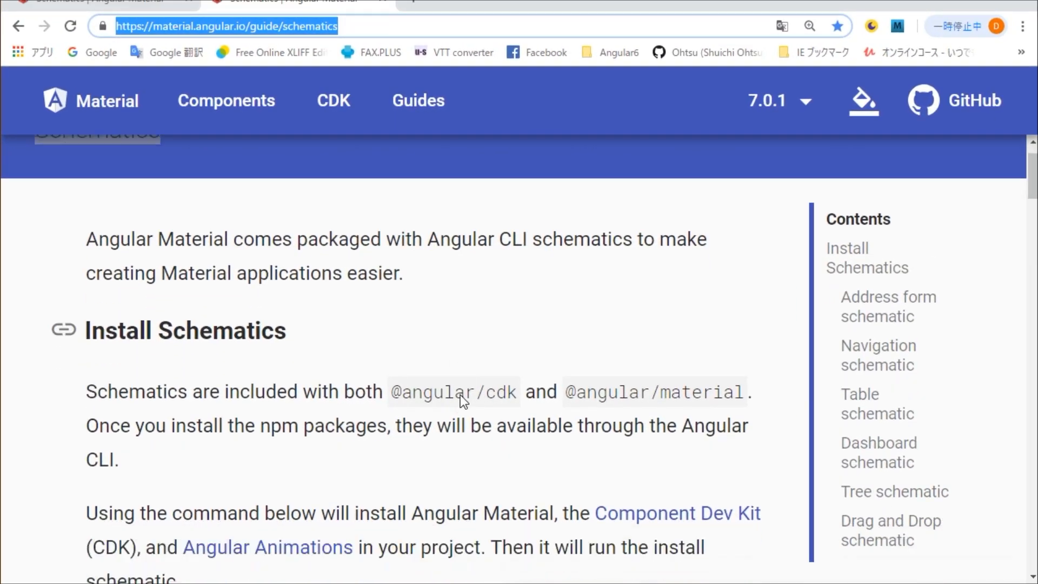
# Scroll the schematics guide down to the Address form schematic's ng generate command
pyautogui.scroll(-3)
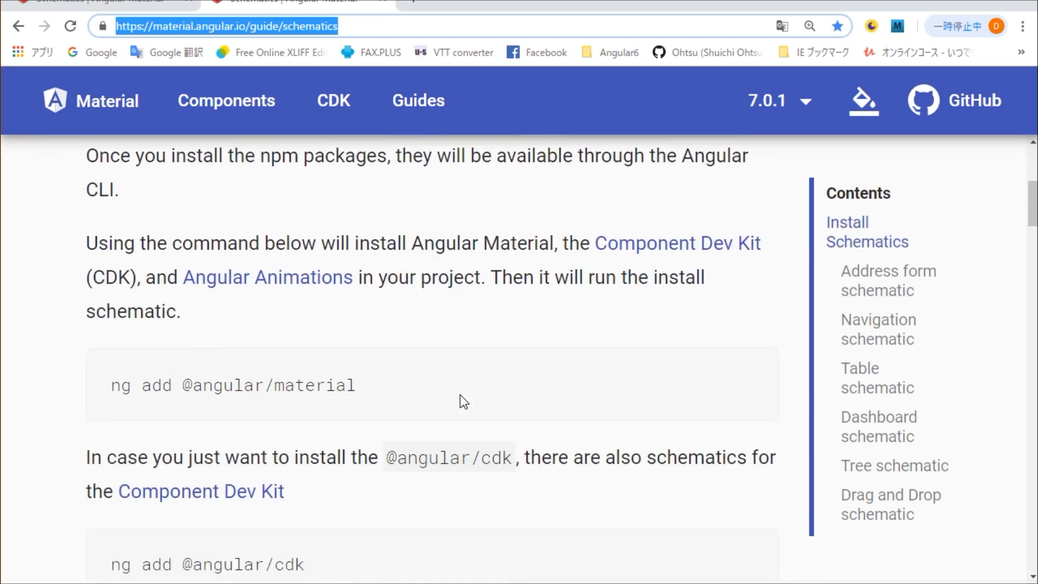
pyautogui.scroll(-3)
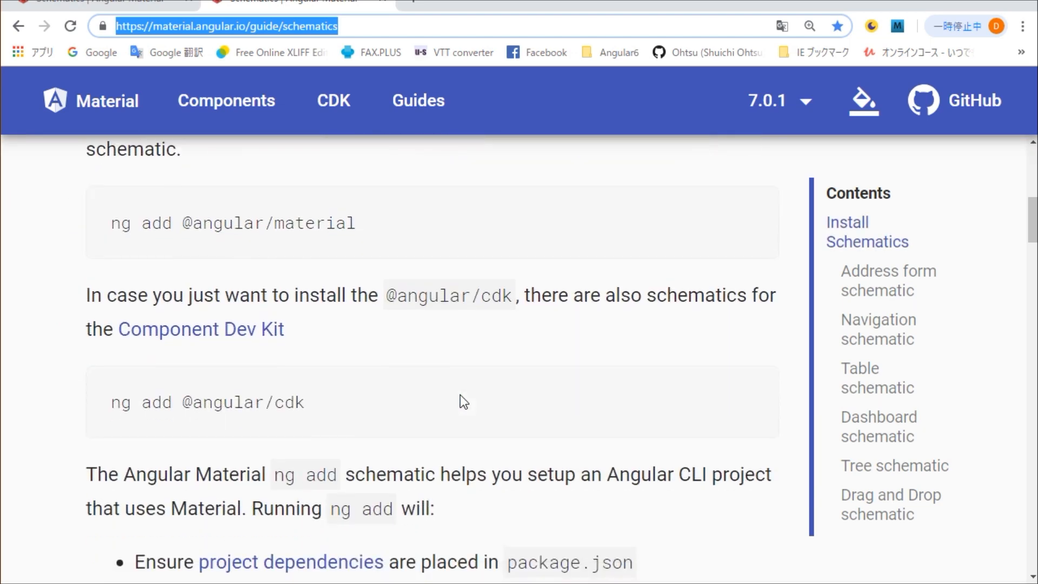
pyautogui.scroll(-3)
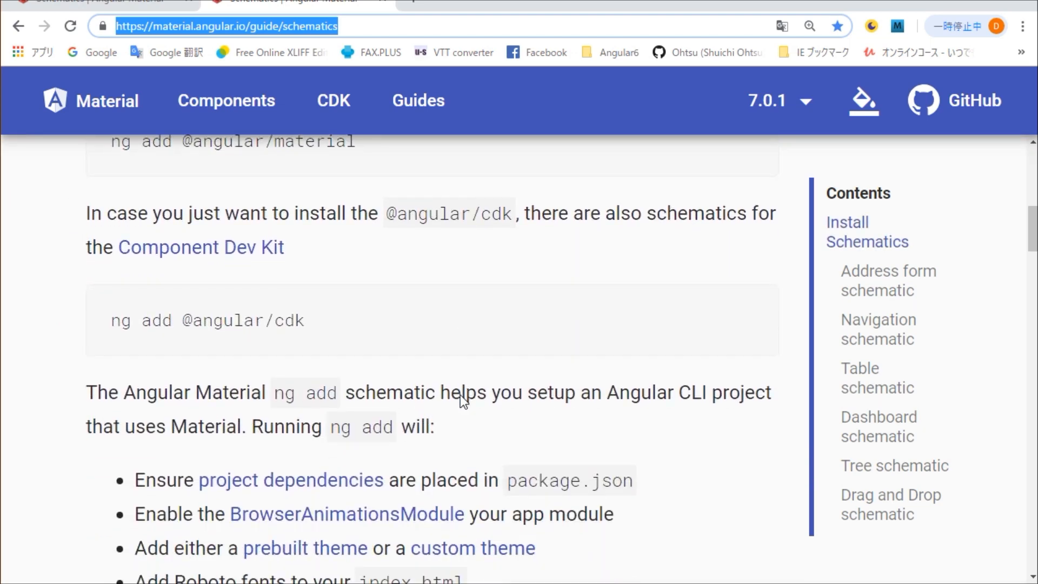
pyautogui.scroll(-3)
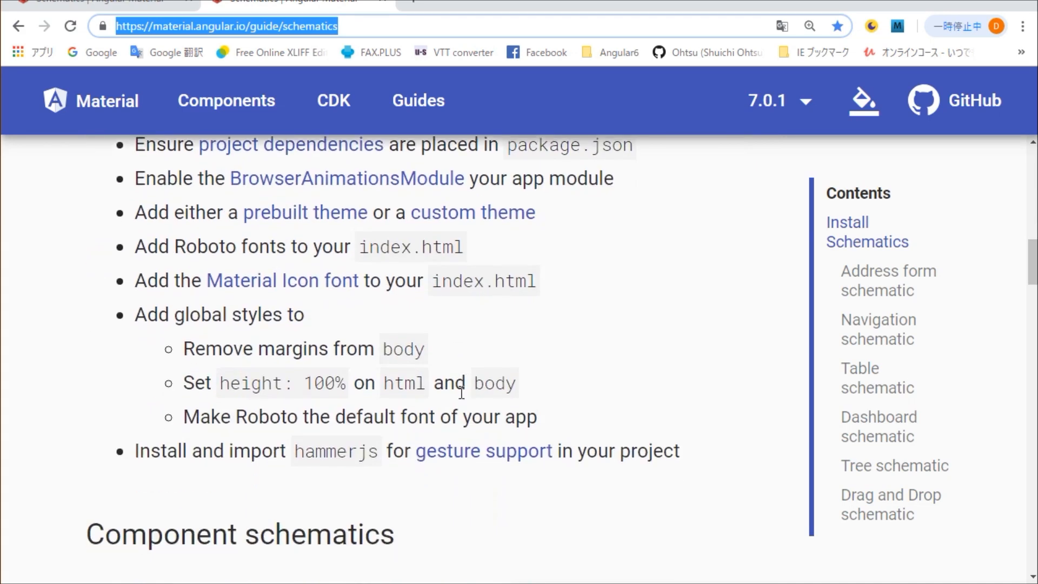
pyautogui.scroll(-3)
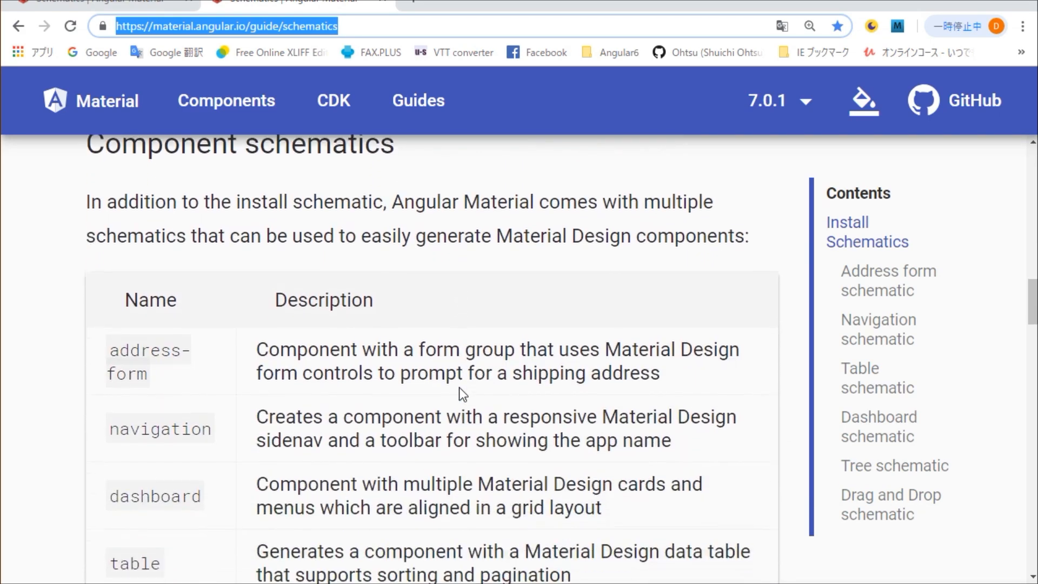
pyautogui.scroll(-3)
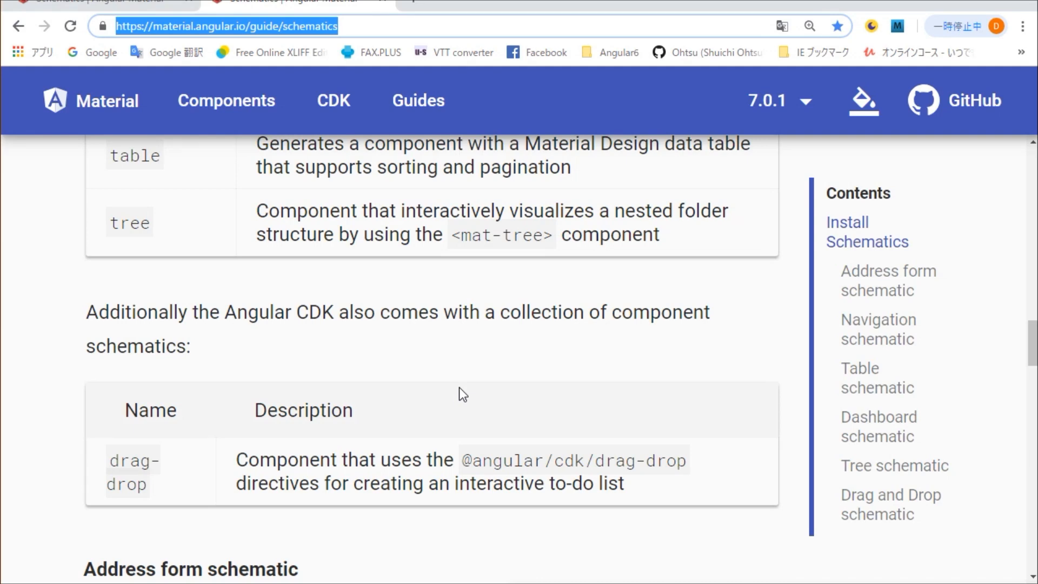
pyautogui.scroll(-3)
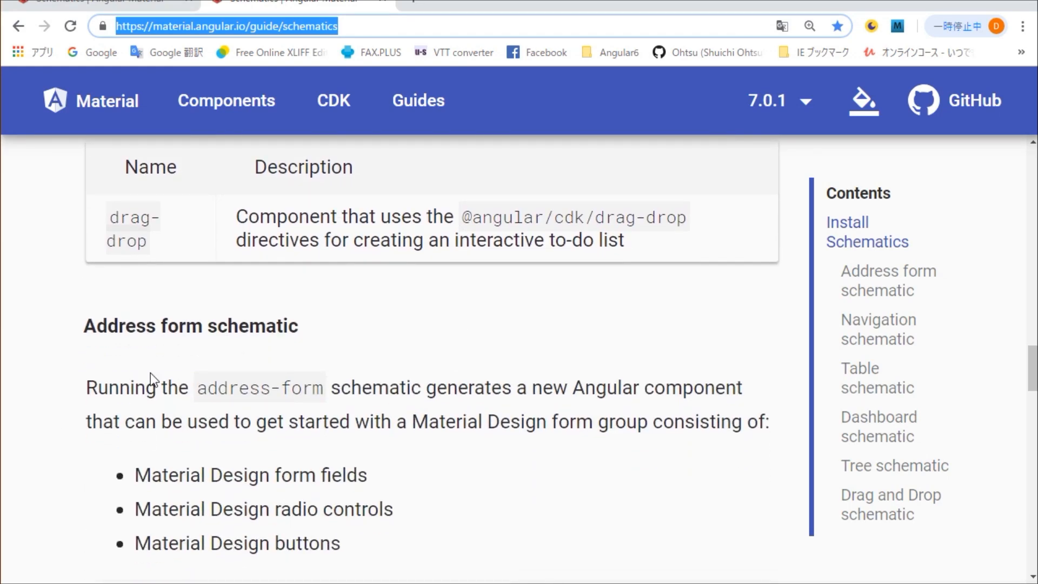
pyautogui.scroll(-3)
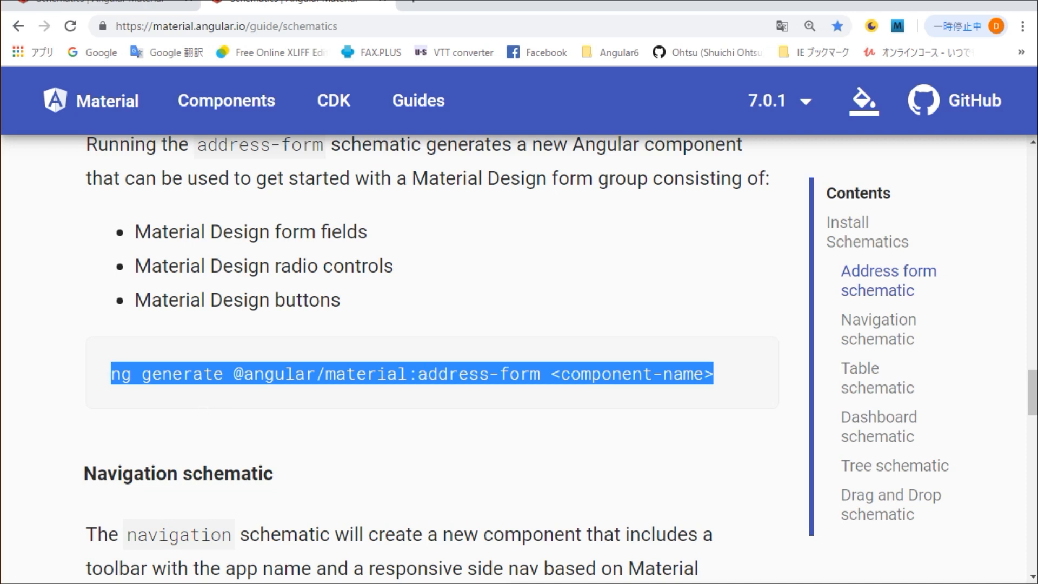
pyautogui.moveTo(317, 504)
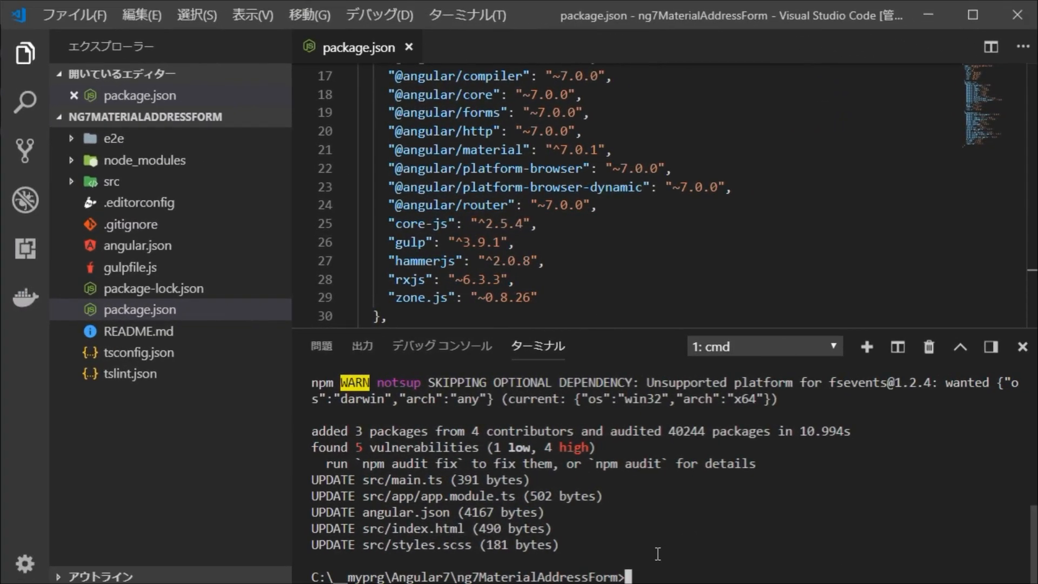
pyautogui.write('cls')
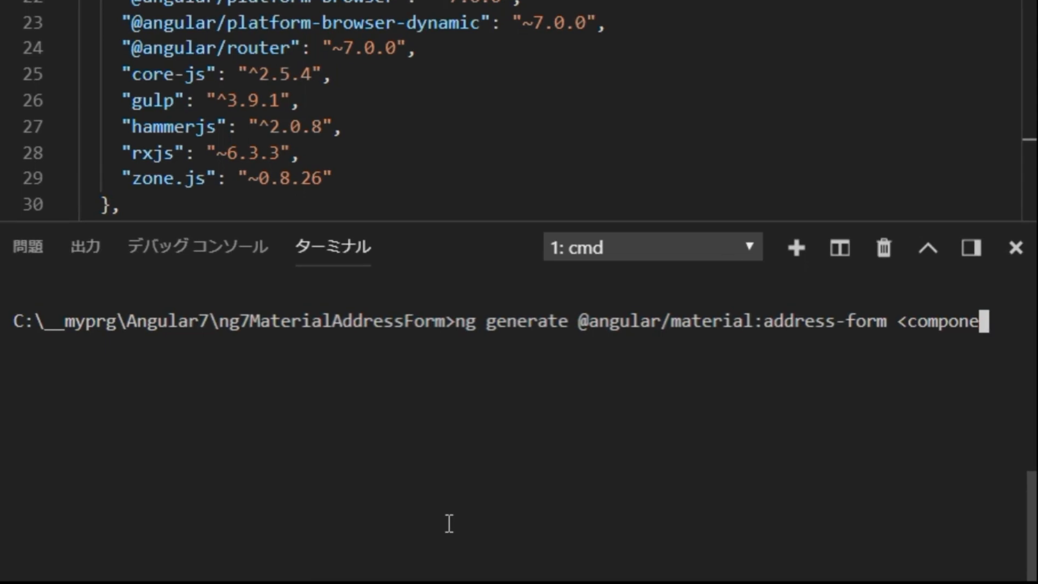
pyautogui.press('Backspace')
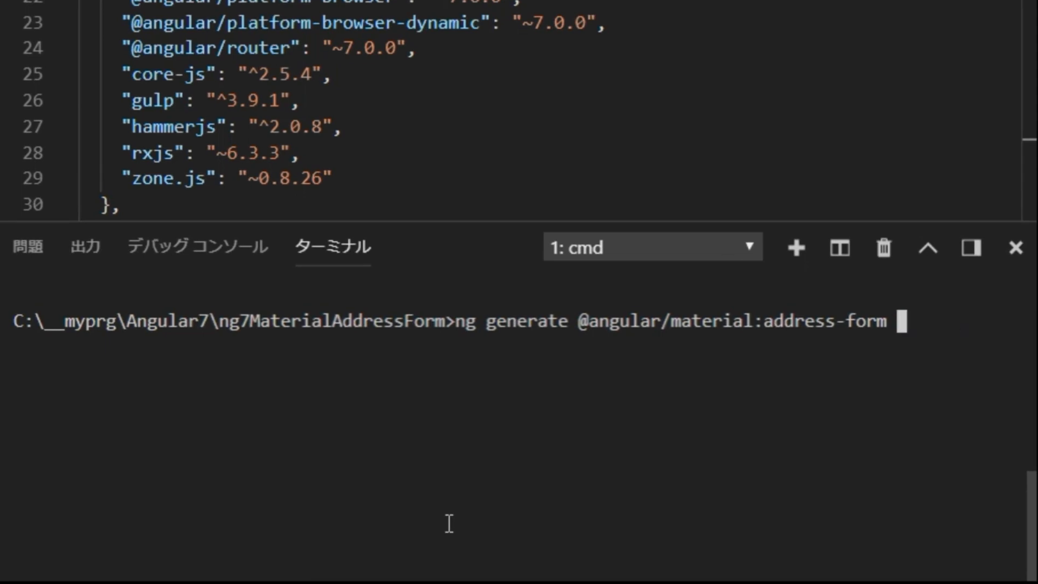
pyautogui.write('my')
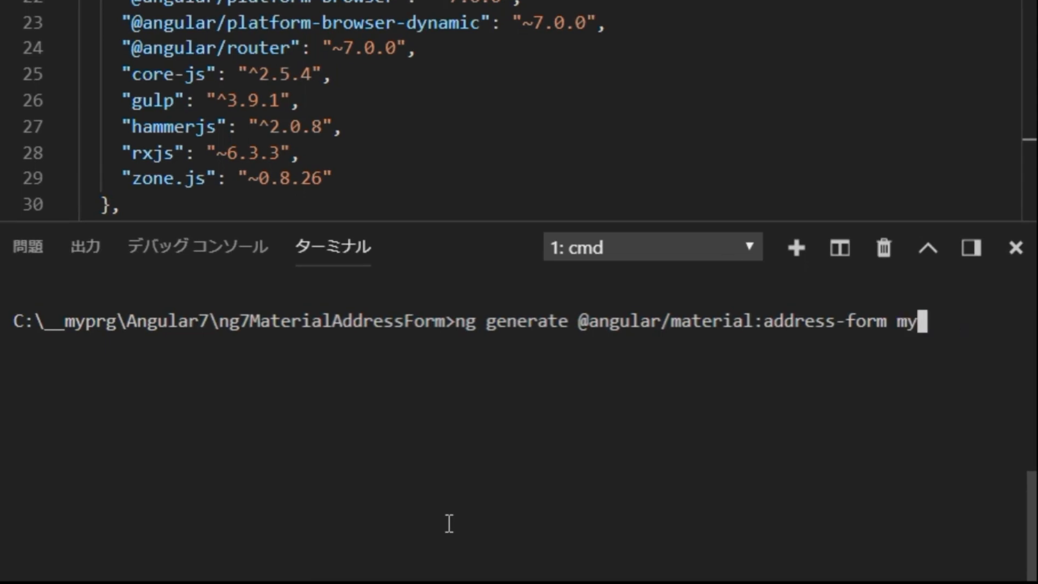
pyautogui.write('add')
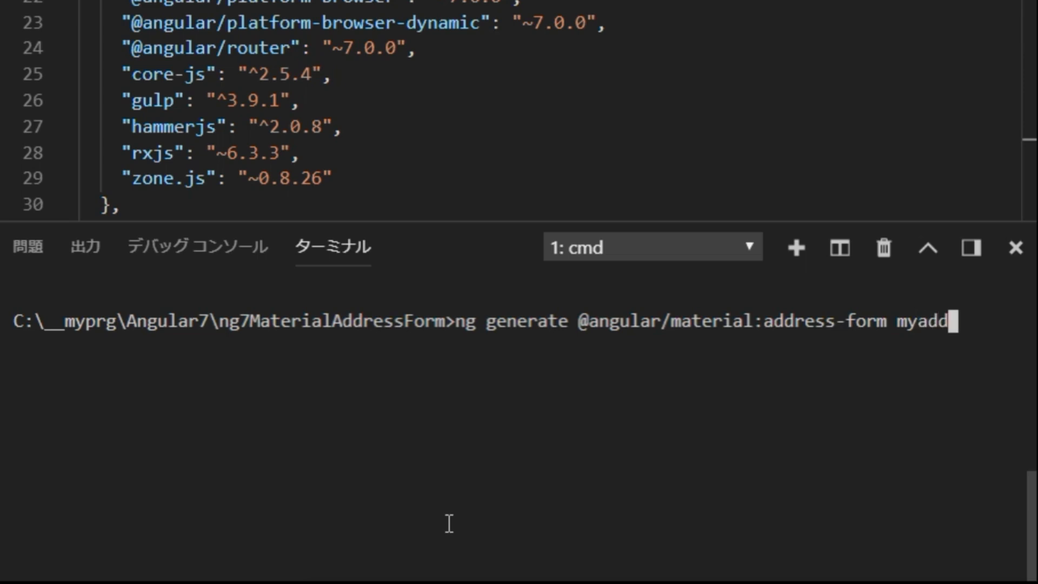
pyautogui.write('reaas')
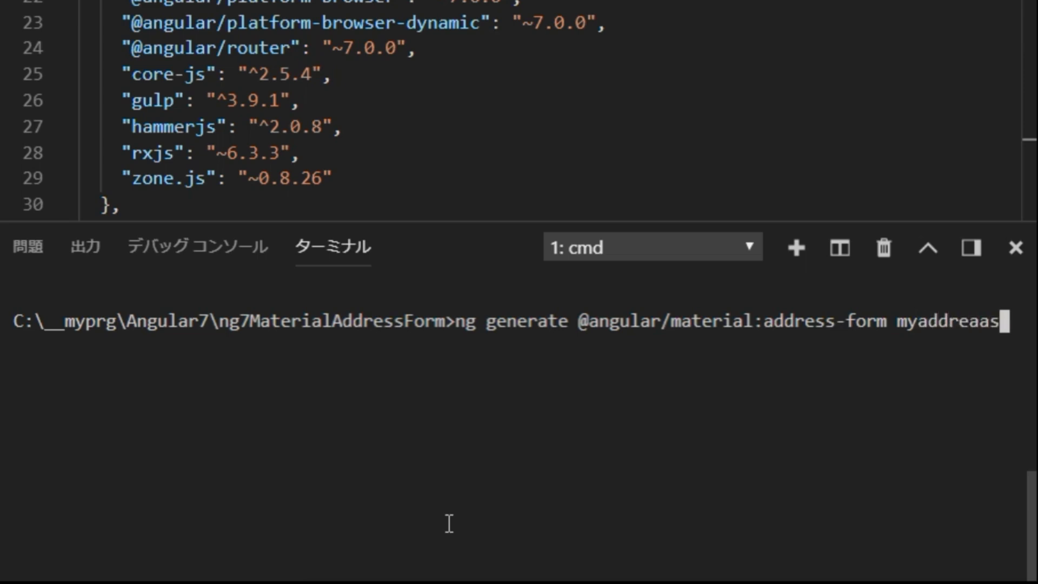
pyautogui.press('Backspace')
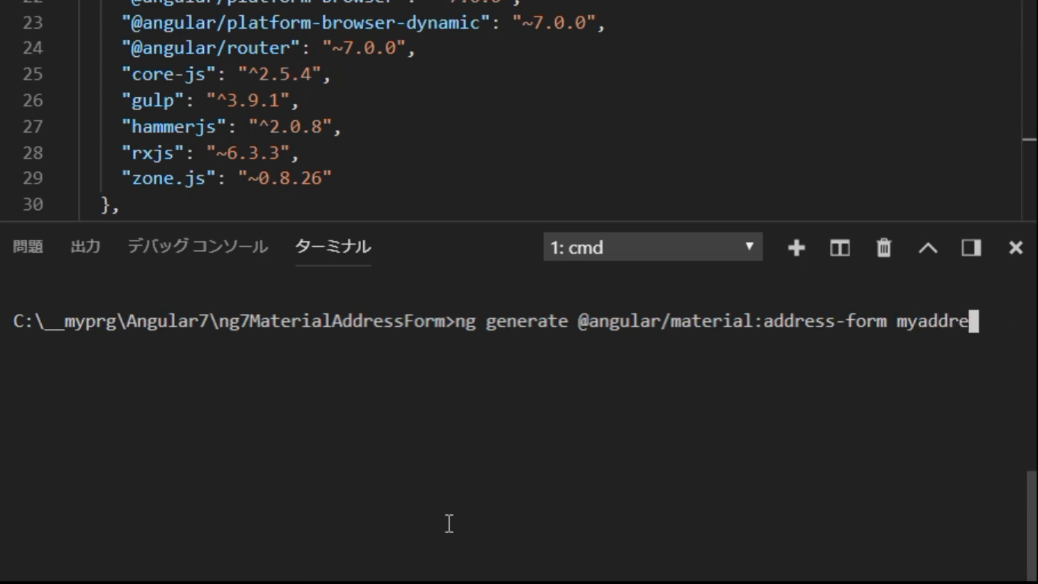
pyautogui.write('s')
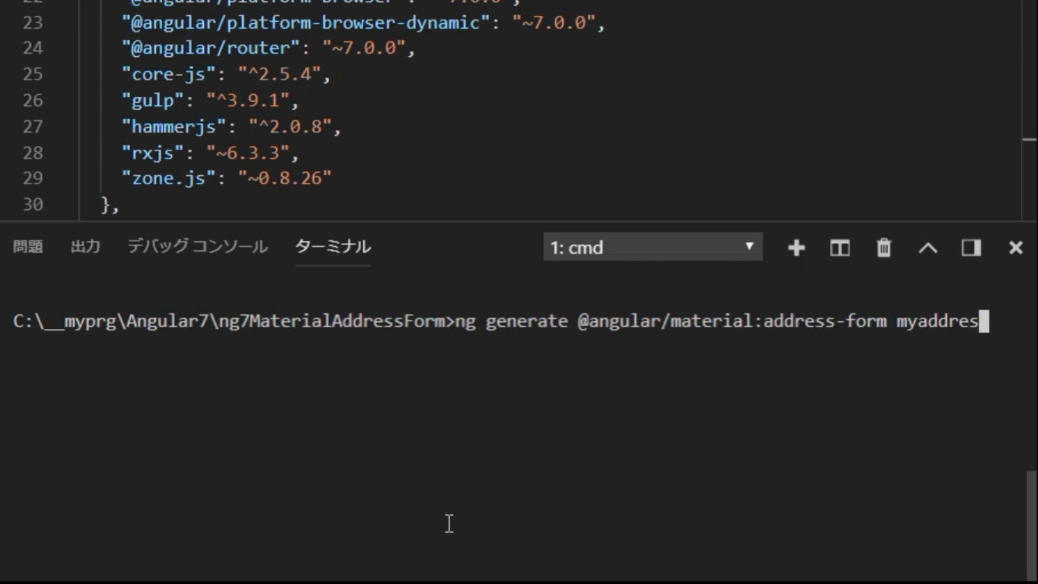
pyautogui.write('s')
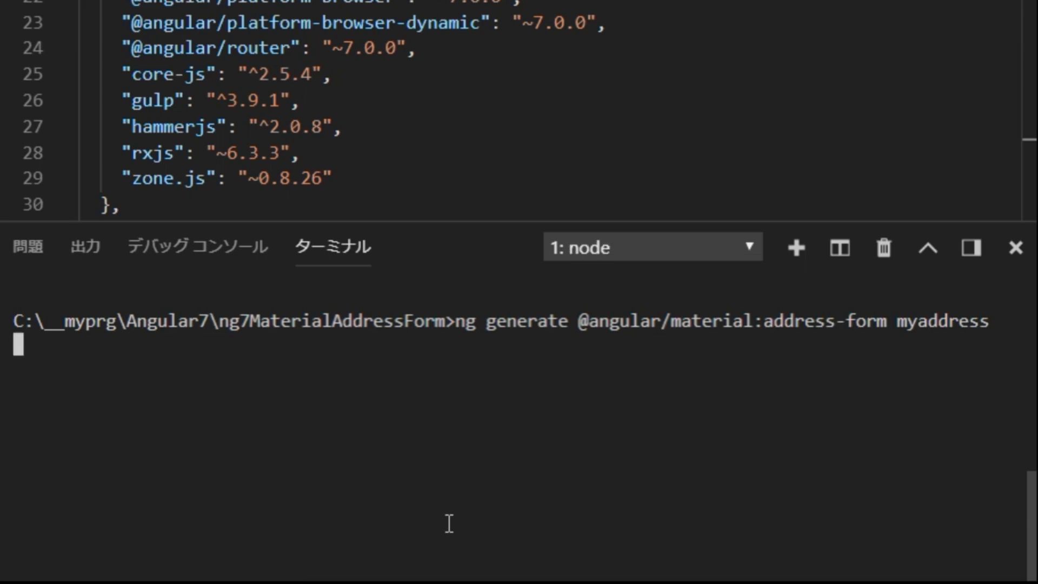
pyautogui.press('Enter')
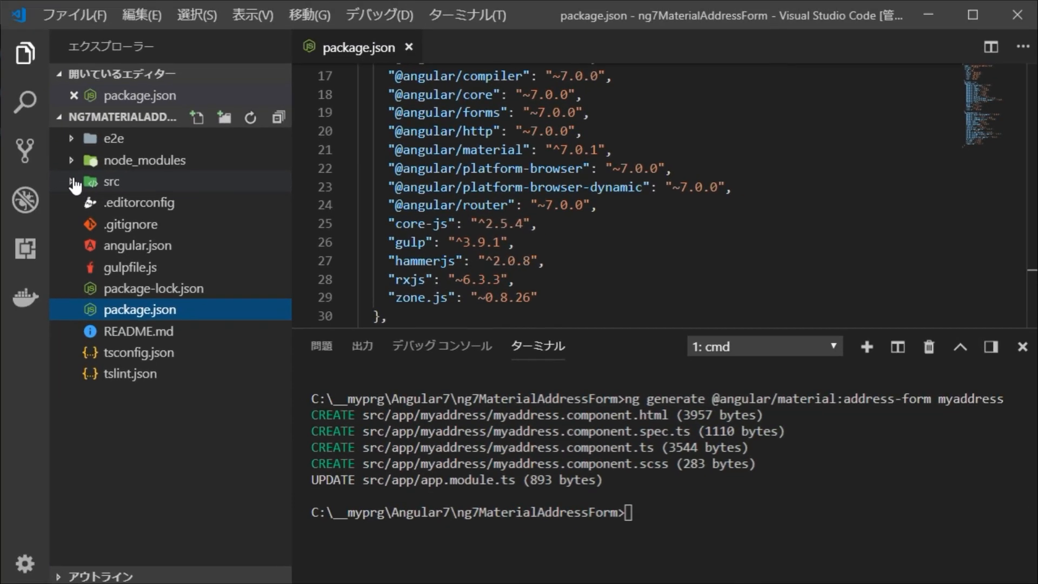
# View myaddress.component.ts with its app-myaddress selector, then switch to app.component.html
pyautogui.click(110, 181)
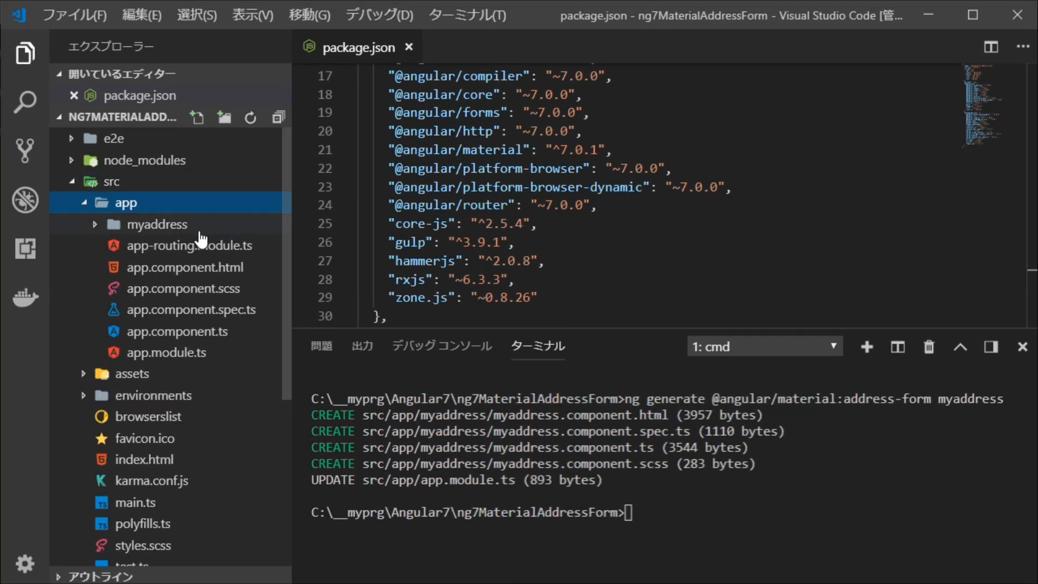
pyautogui.click(157, 225)
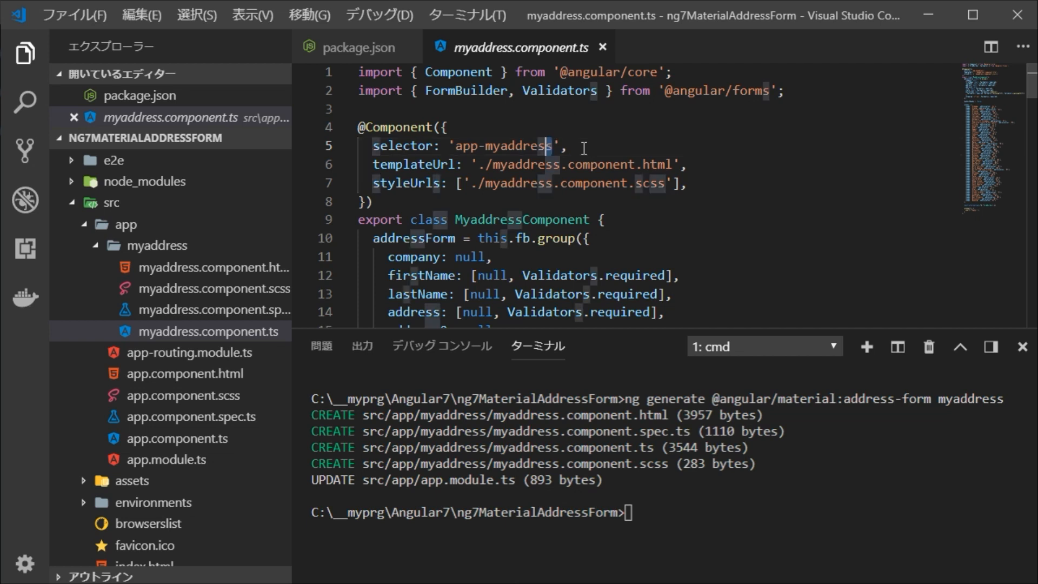
pyautogui.doubleClick(503, 146)
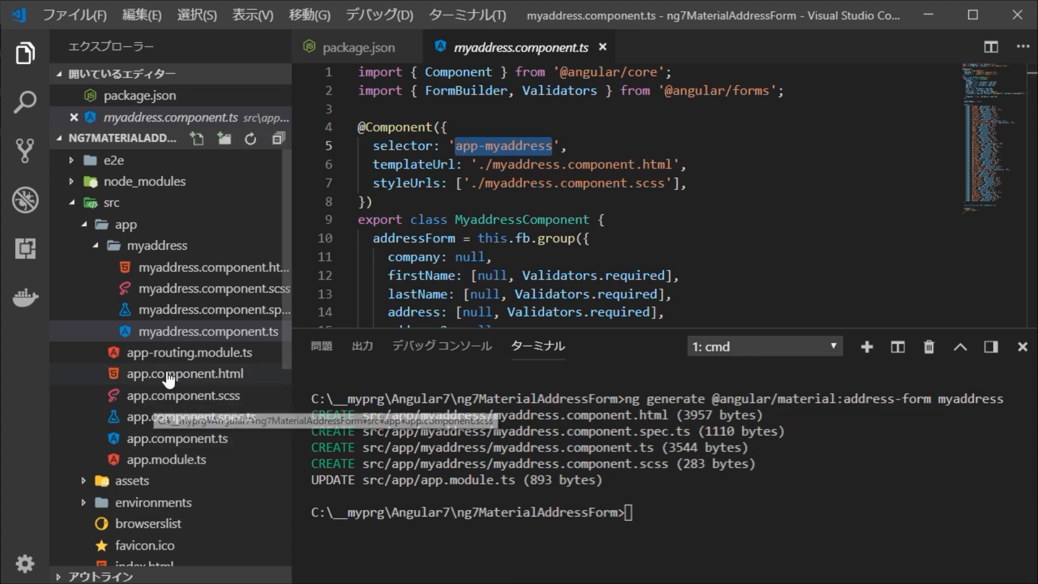
pyautogui.click(184, 373)
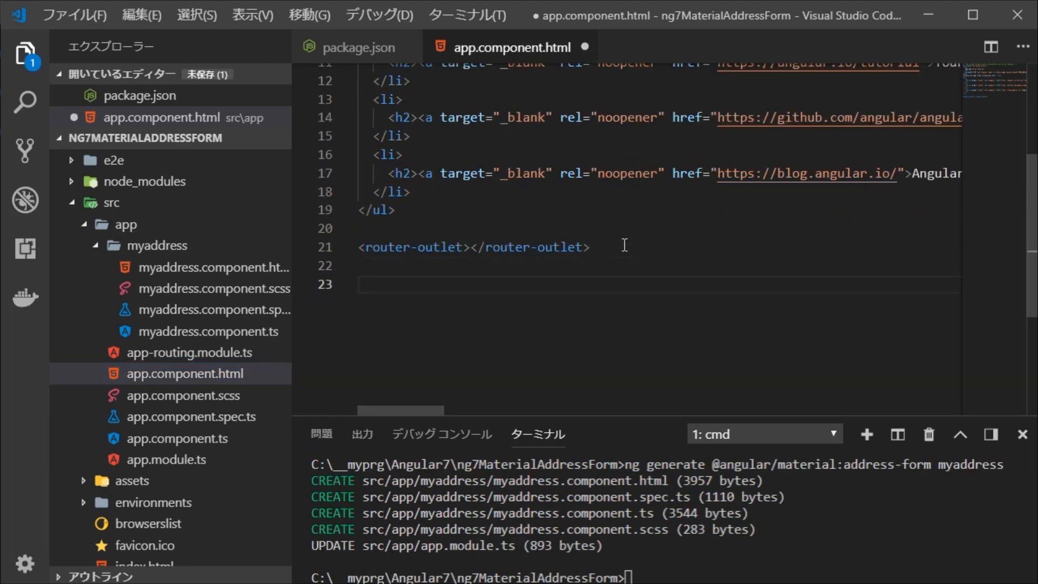
# Add an <app-myaddress> tag below the router outlet in app.component.html
pyautogui.write('<app-myaddress')
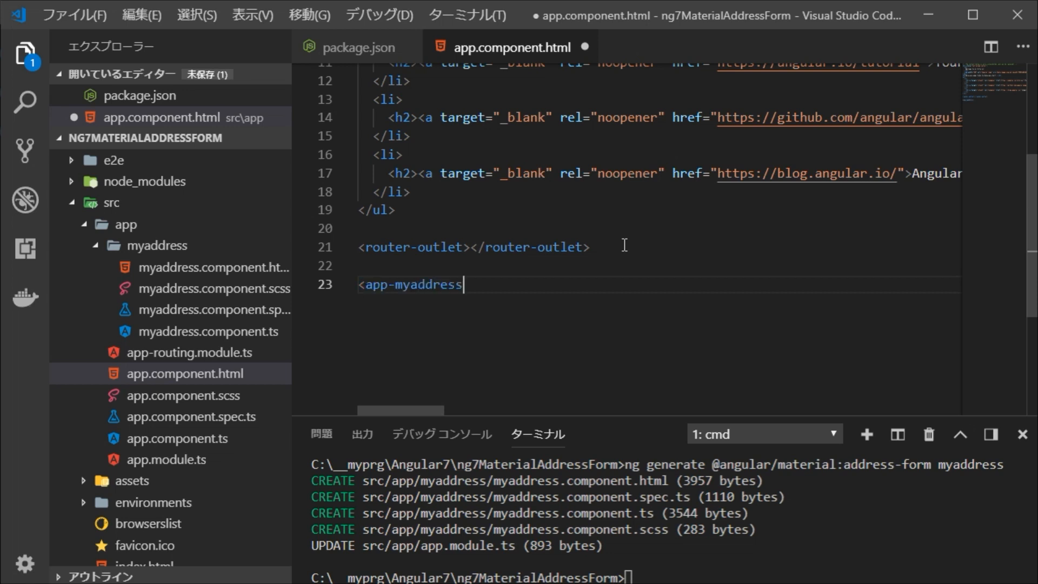
pyautogui.write('>')
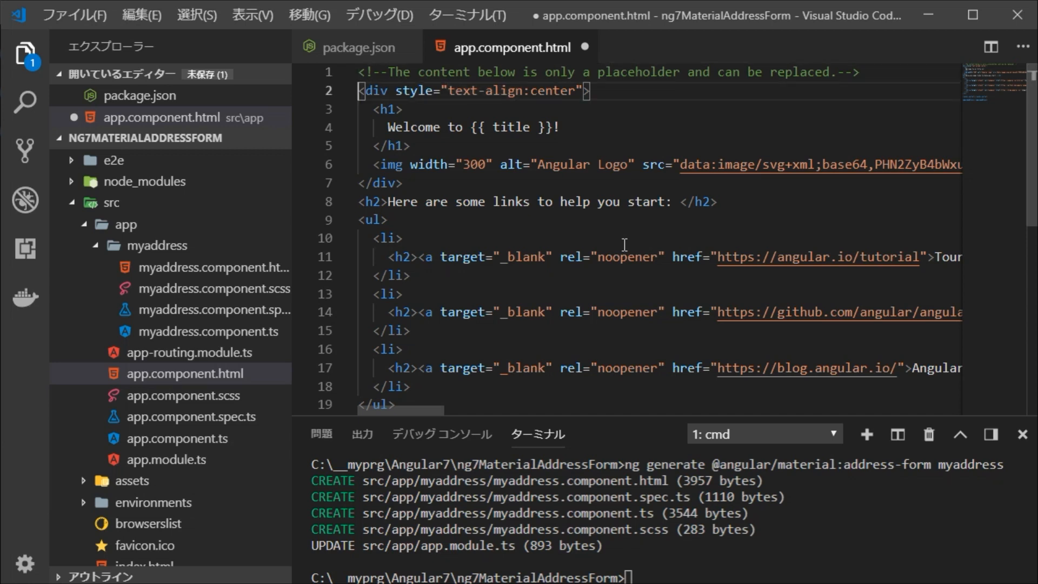
pyautogui.press('Enter')
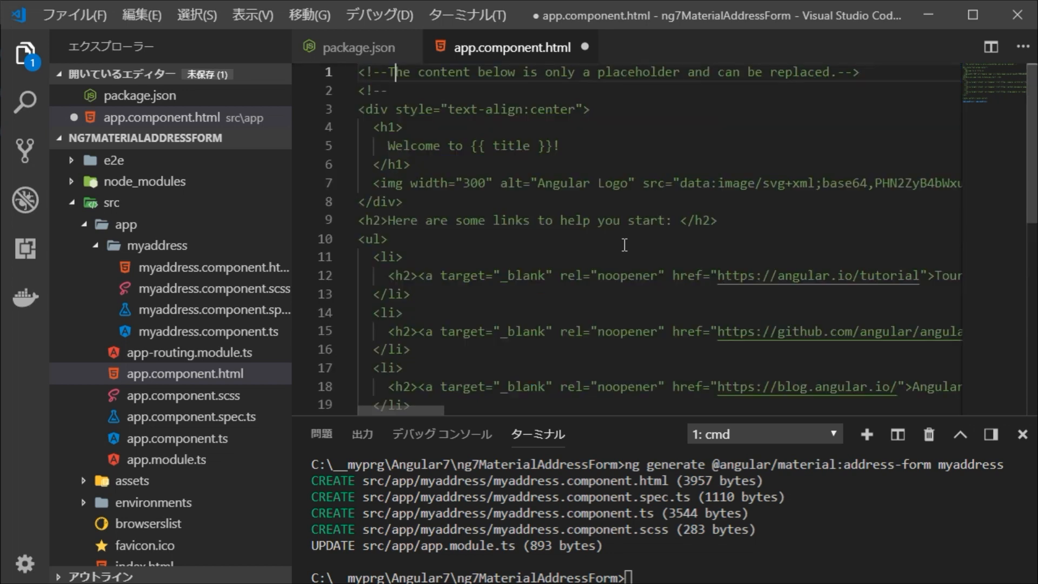
pyautogui.moveTo(633, 312)
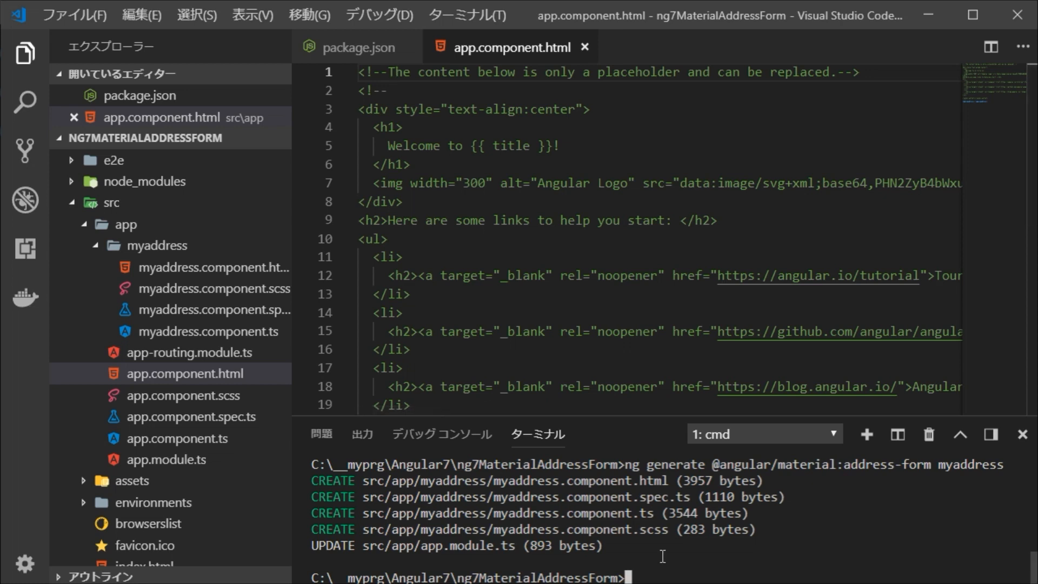
pyautogui.moveTo(722, 554)
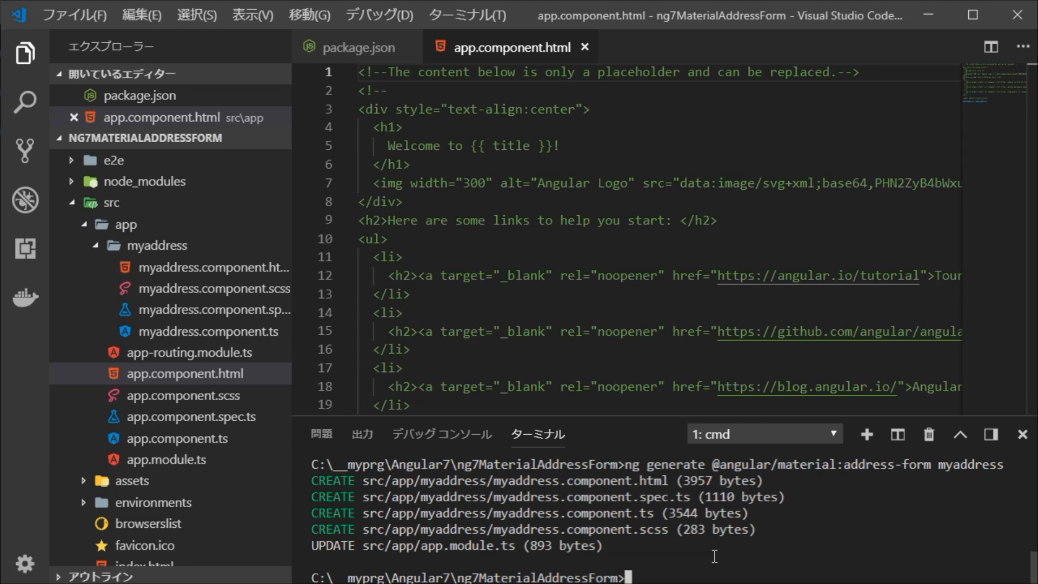
# Clear the terminal and serve the app with ng s -o so localhost:4200 opens
pyautogui.write('cls')
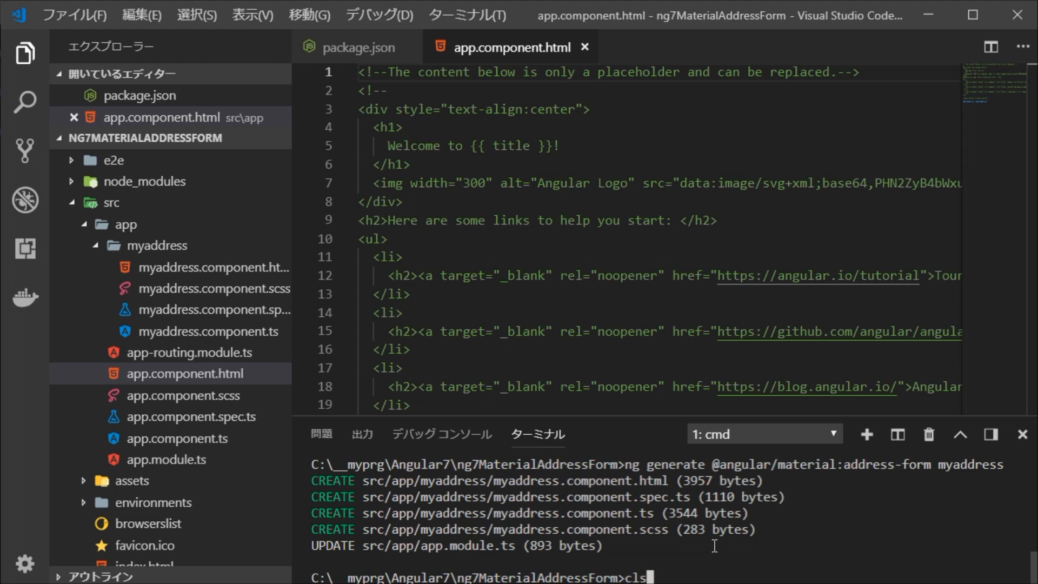
pyautogui.press('Enter')
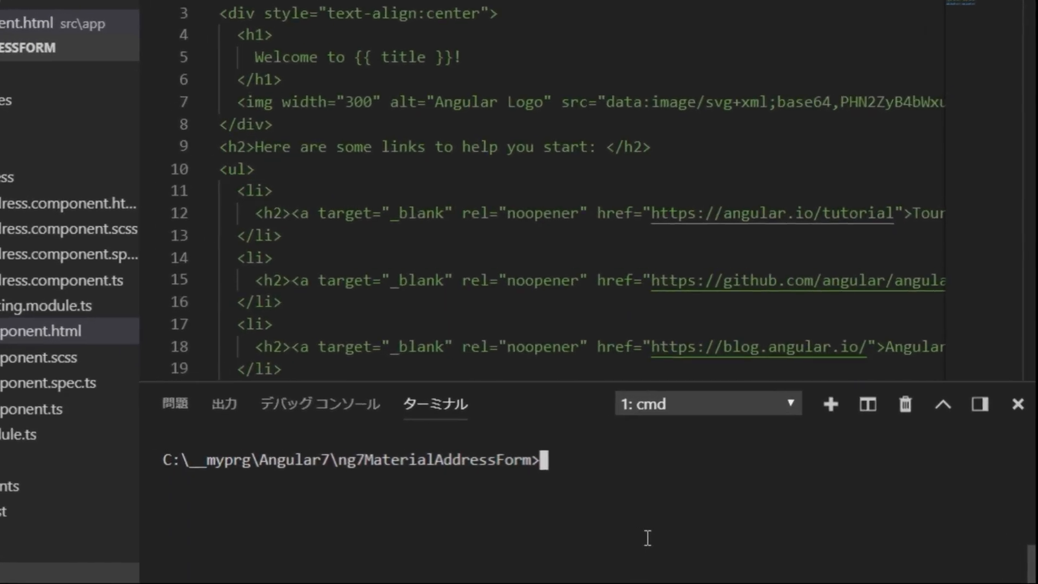
pyautogui.write('ng')
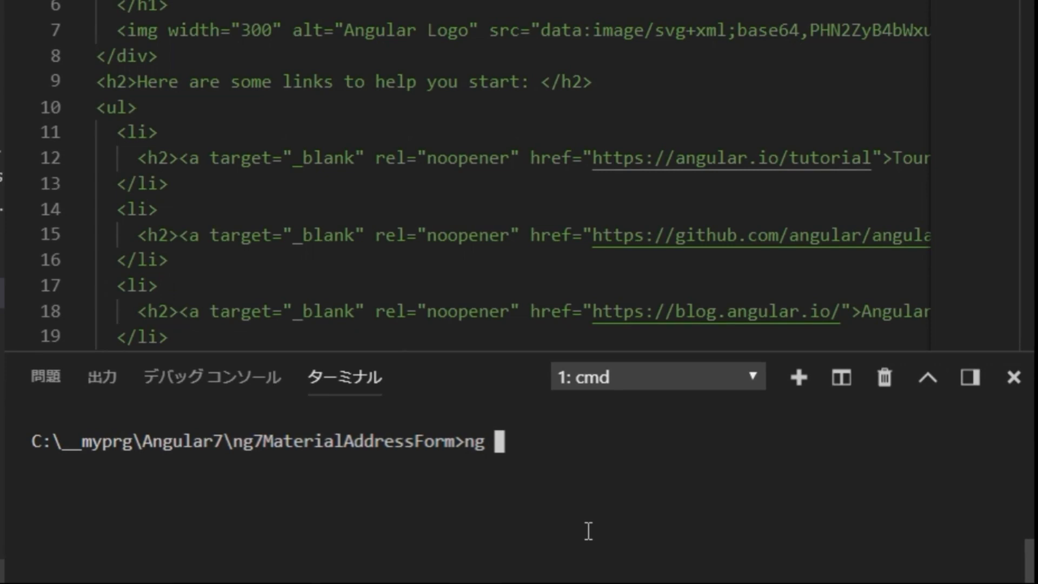
pyautogui.write('s -o')
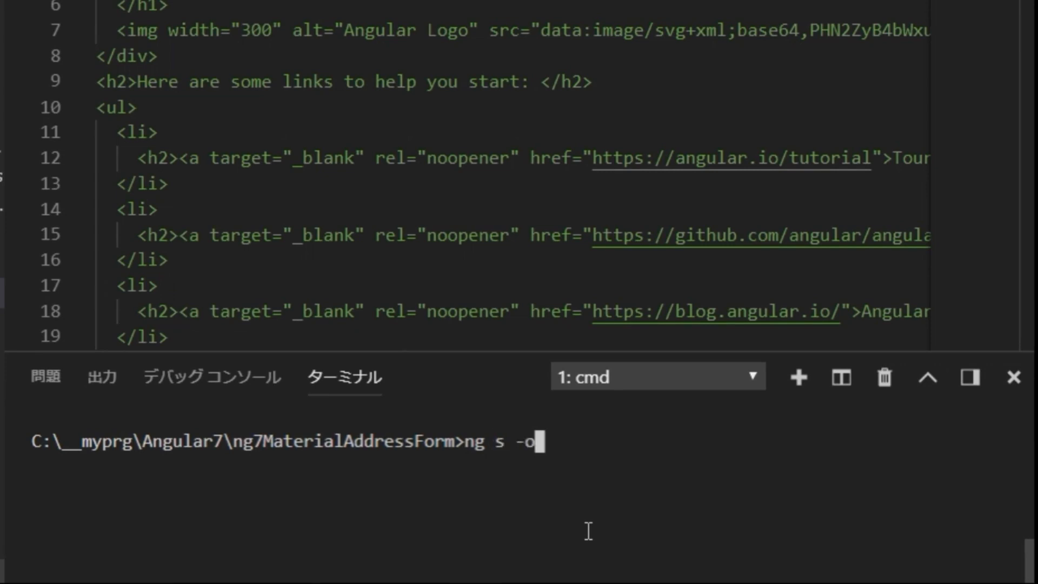
pyautogui.press('Enter')
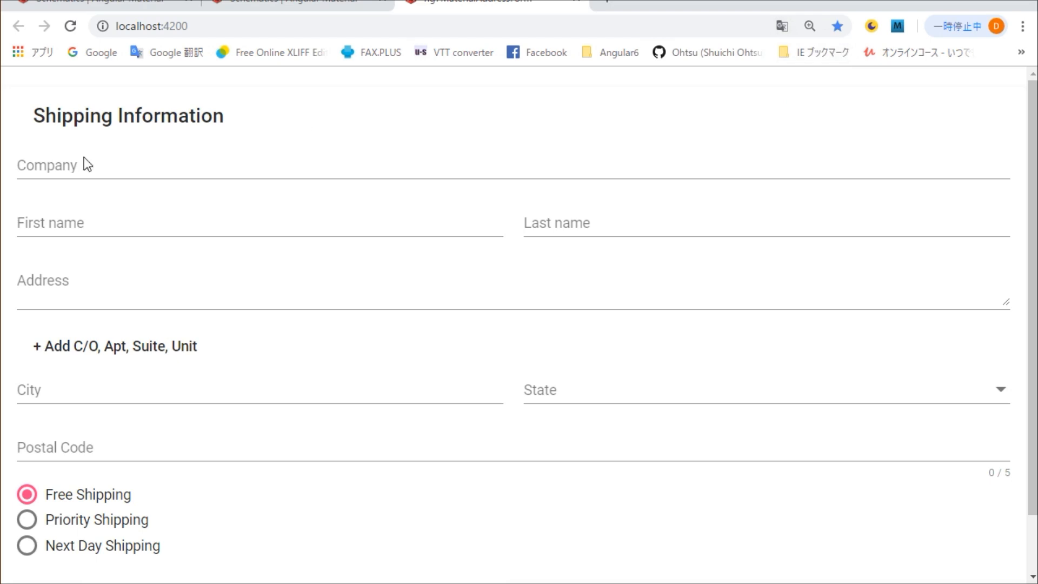
# Fill the form with company DigiPub, name Shuichi, Tokyo address, state Michigan, city XXX and postal code 140-2222
pyautogui.write('DigiPub Japan')
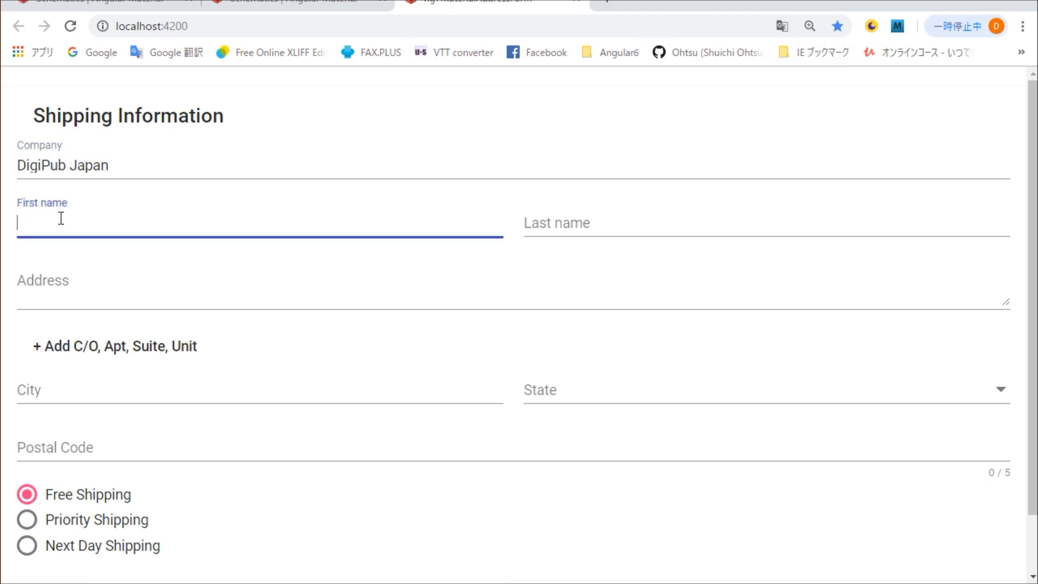
pyautogui.write('Shuichi')
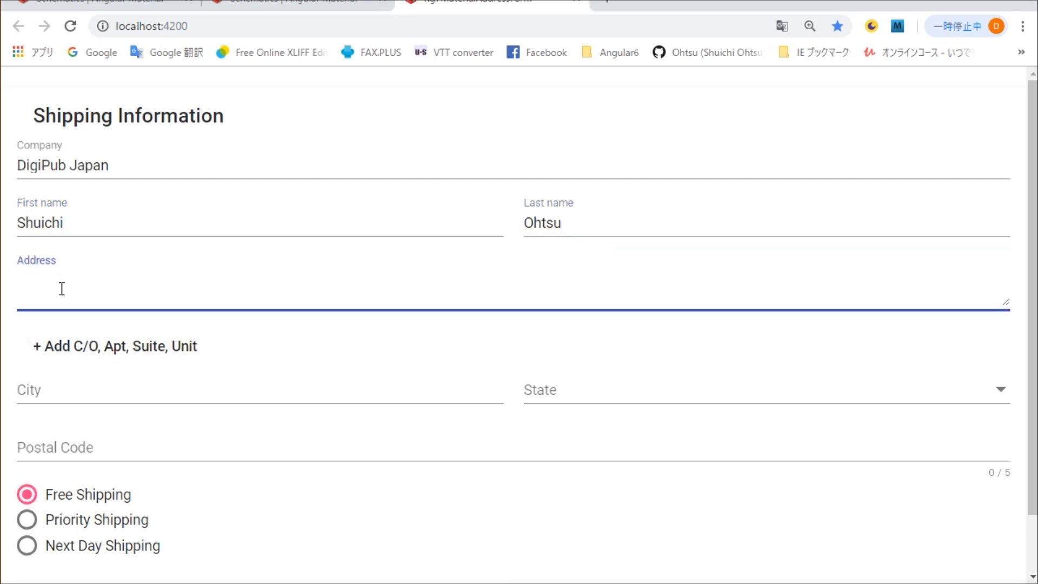
pyautogui.write('Tokyo')
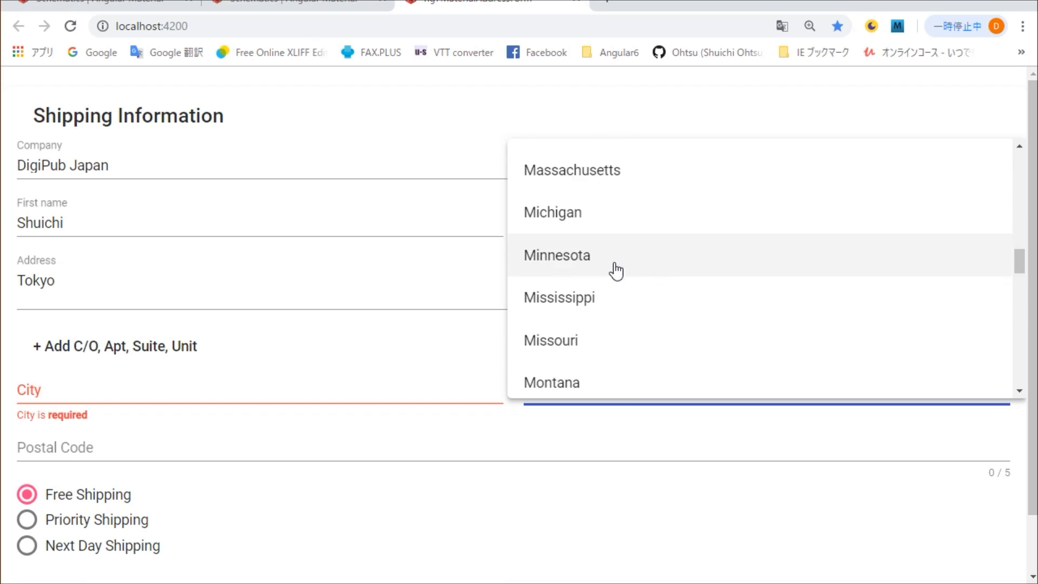
pyautogui.click(552, 212)
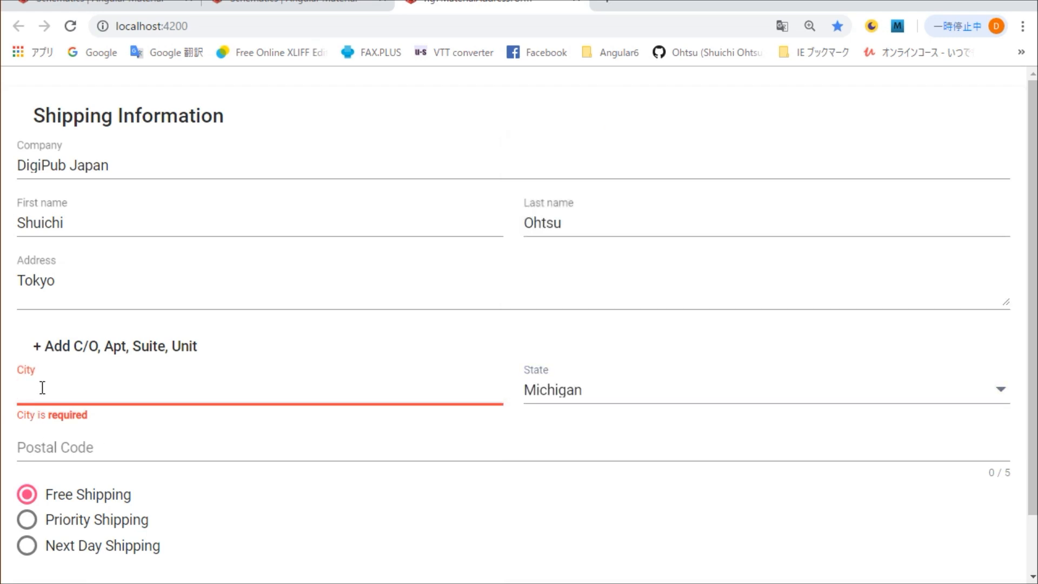
pyautogui.write('XXX')
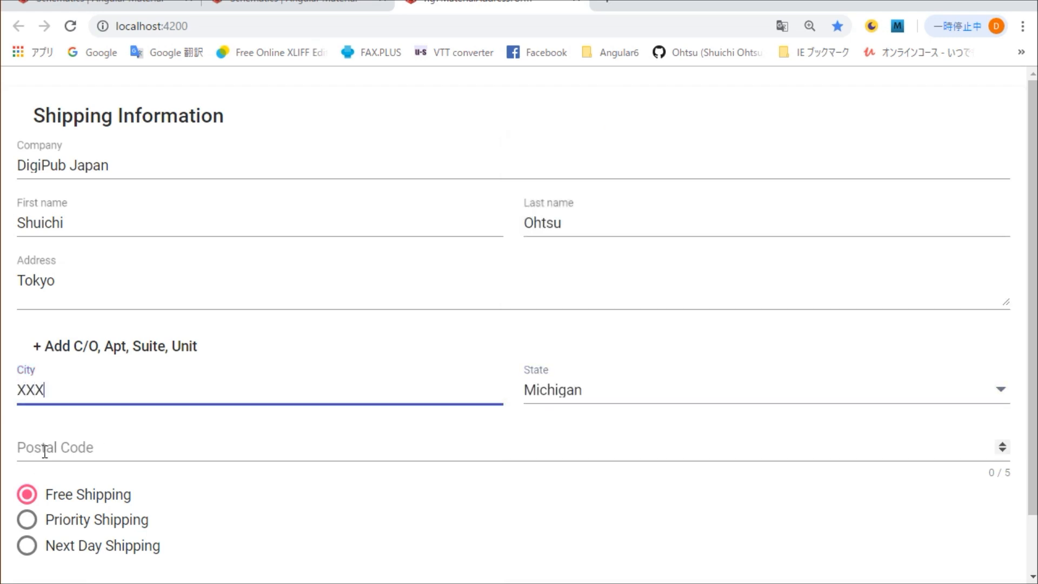
pyautogui.write('140-2222')
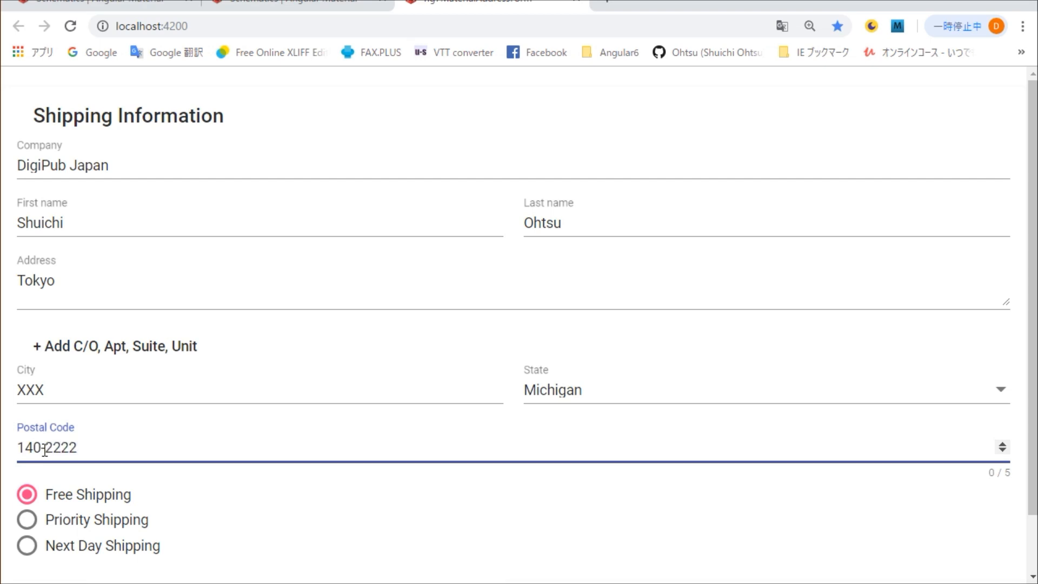
pyautogui.scroll(-3)
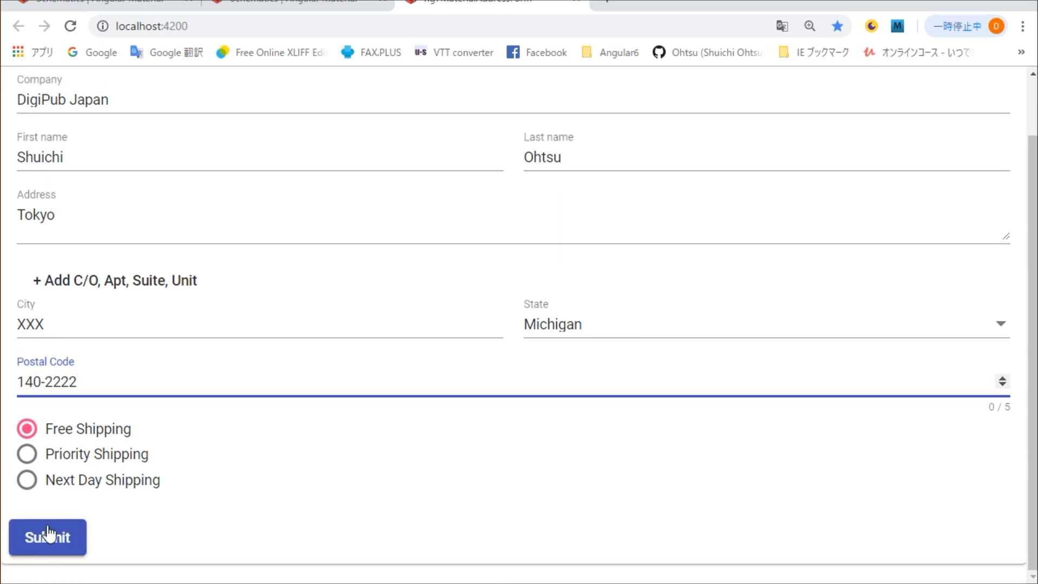